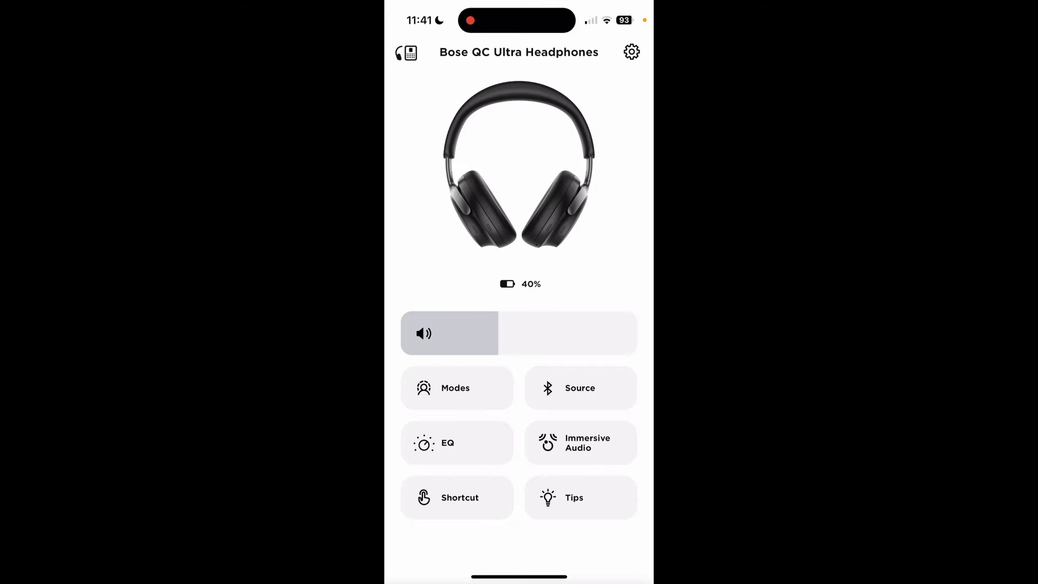
# Step: View the Self Voice setting in Settings and return to the home screen
pyautogui.click(631, 52)
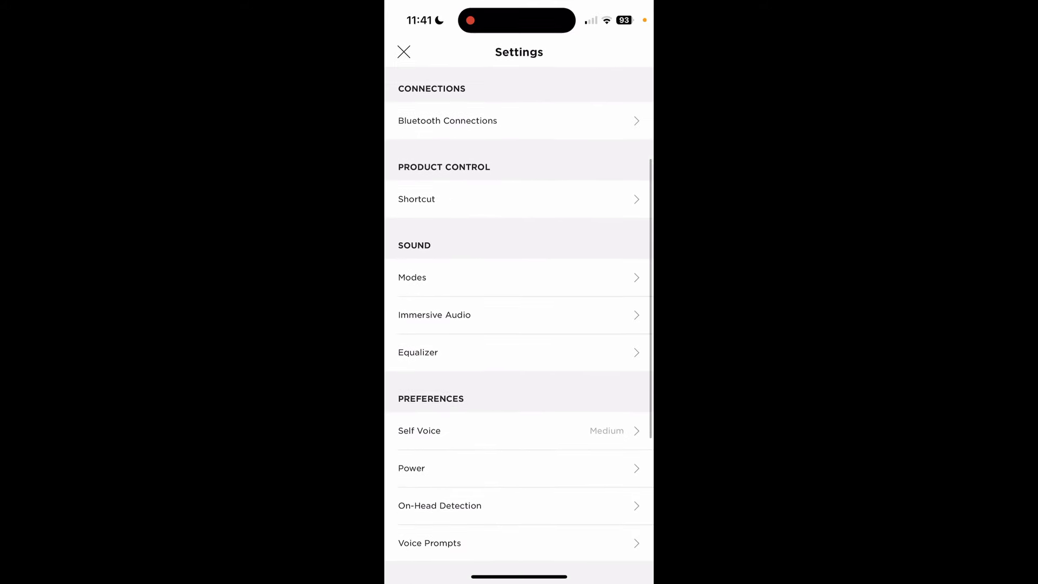
pyautogui.click(517, 430)
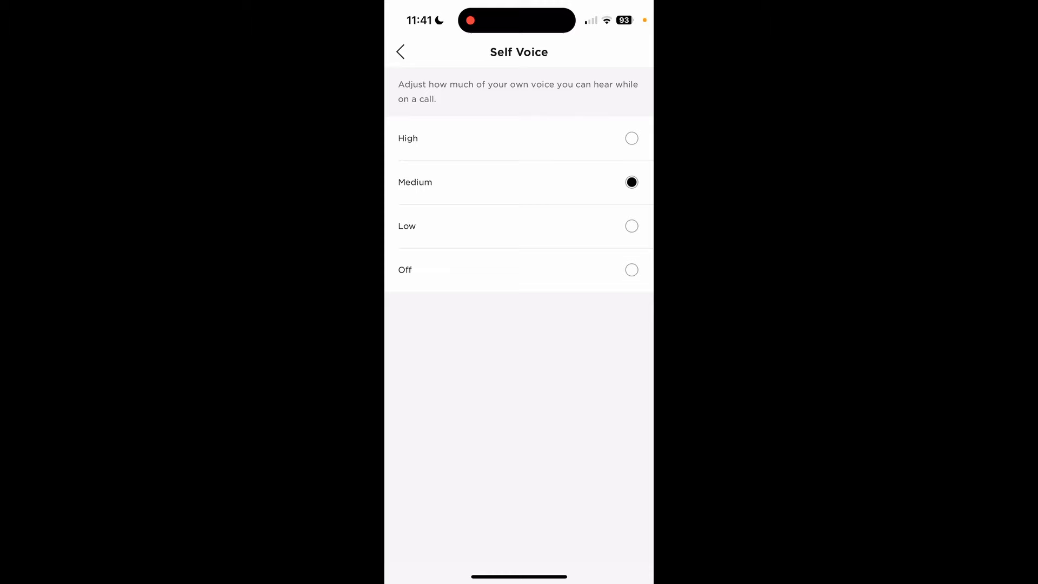
pyautogui.click(400, 52)
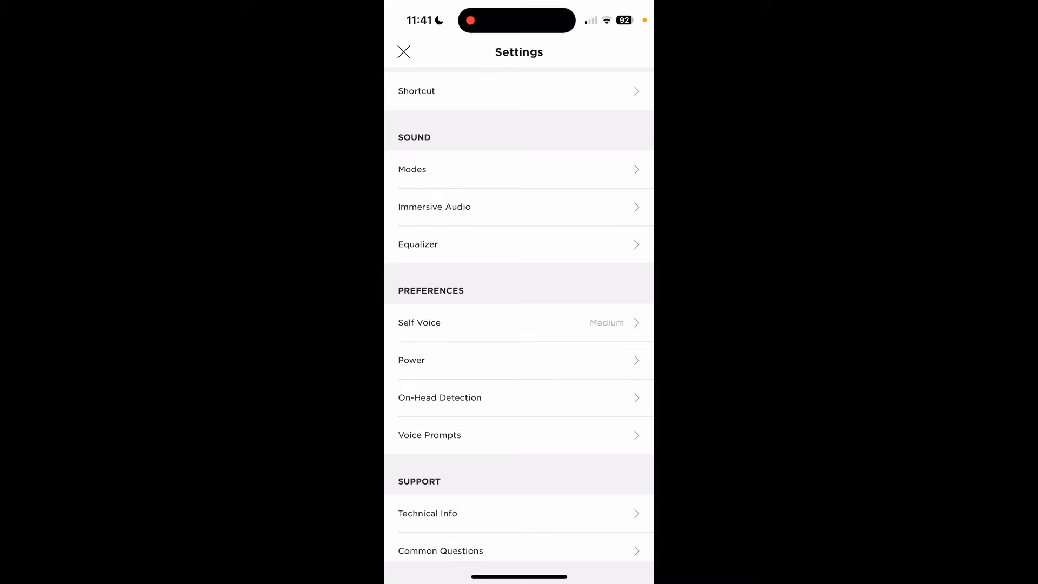
pyautogui.click(403, 52)
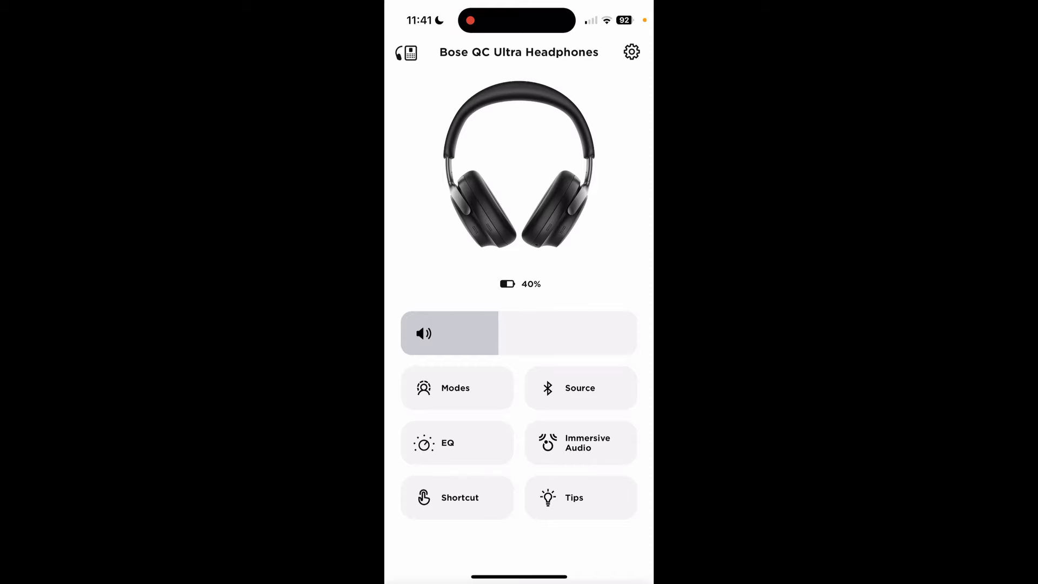
# Step: View and dismiss the Aware Mode introduction on the home screen
pyautogui.click(456, 388)
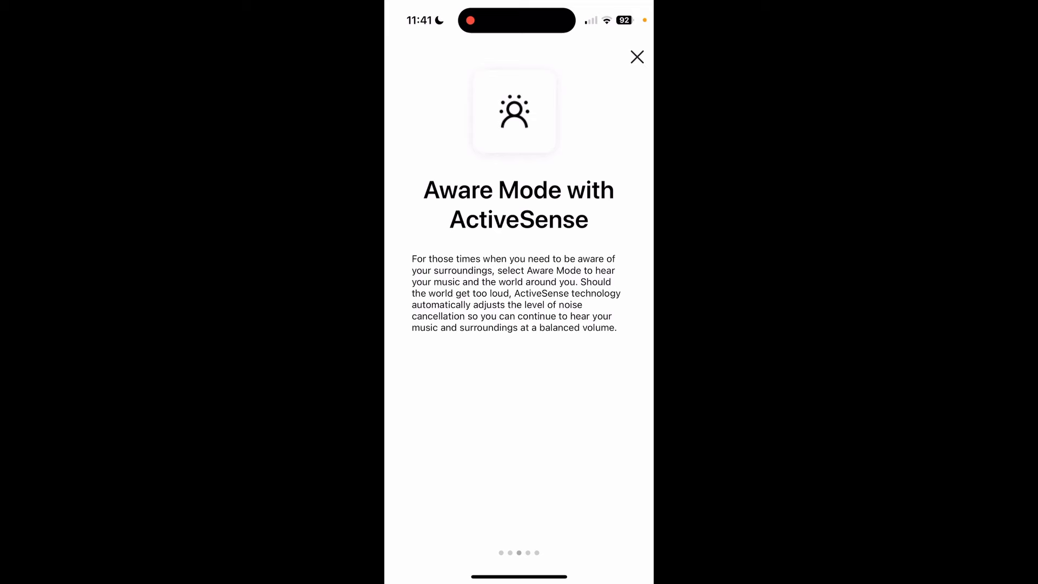
pyautogui.click(636, 57)
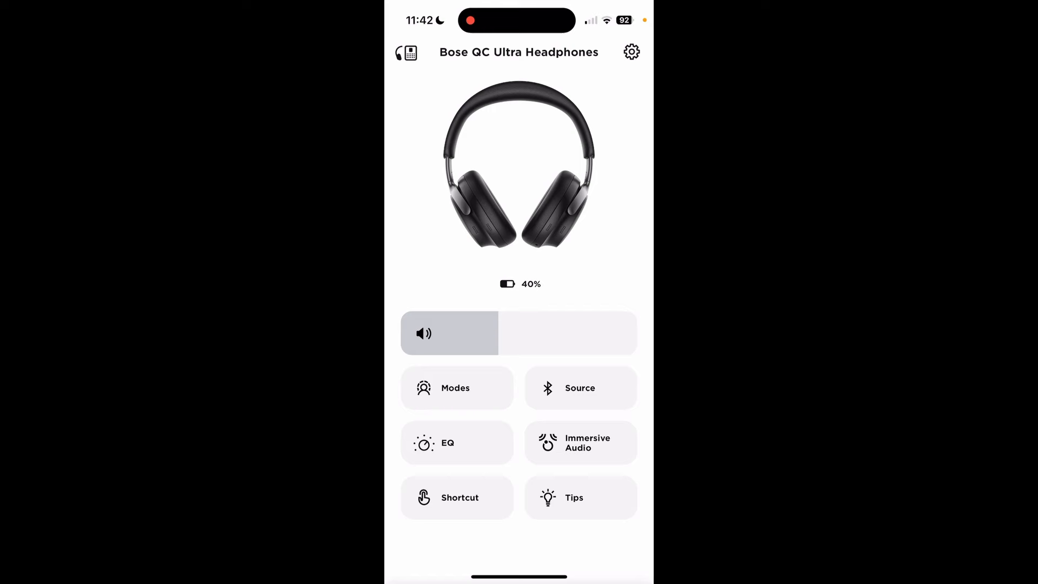
pyautogui.moveTo(496, 333); pyautogui.dragTo(456, 333)
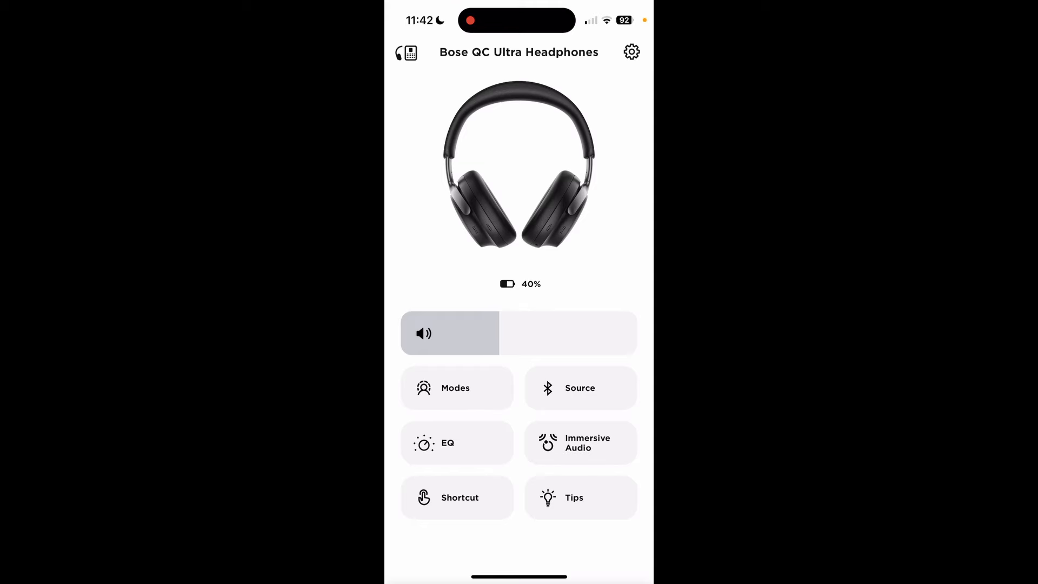
# Step: Browse the list of listening modes and return to the home screen
pyautogui.click(455, 388)
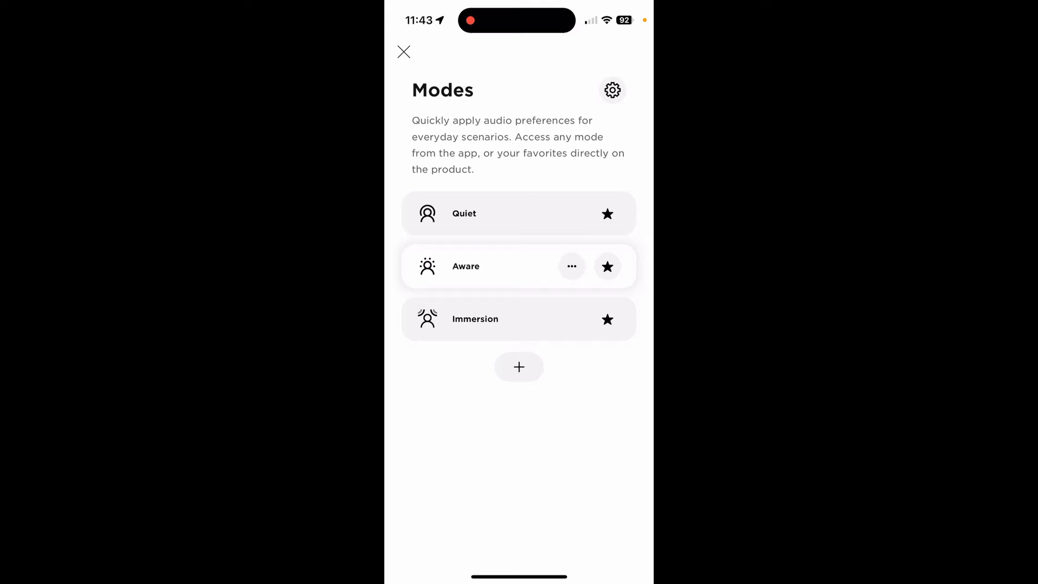
pyautogui.click(465, 266)
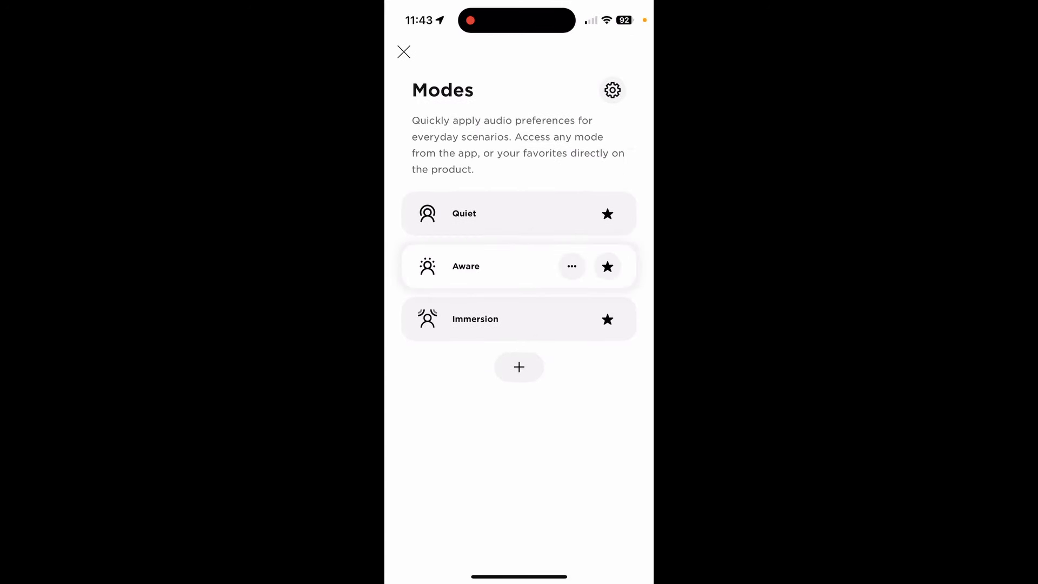
pyautogui.click(519, 367)
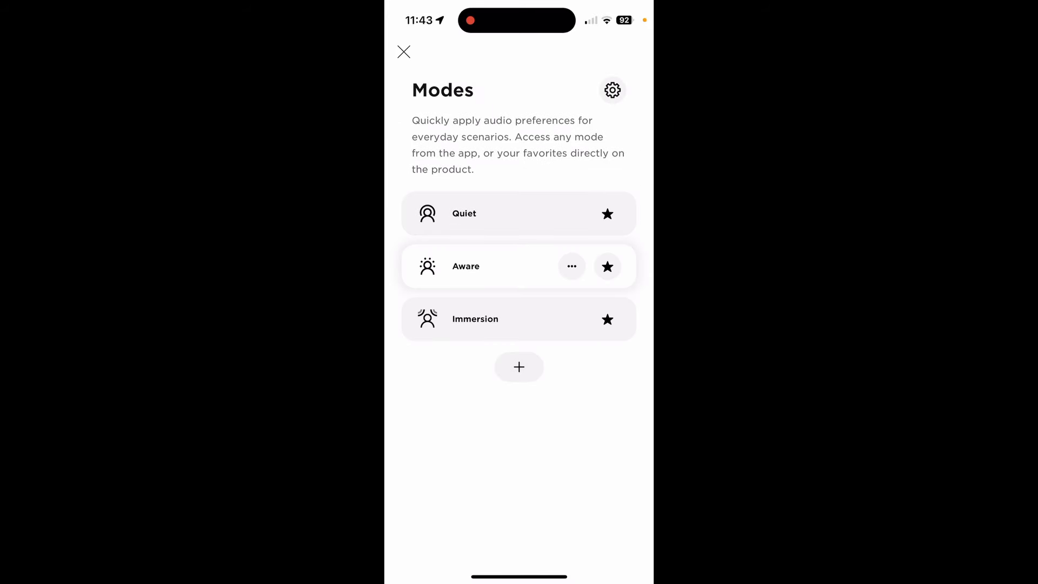
pyautogui.click(403, 52)
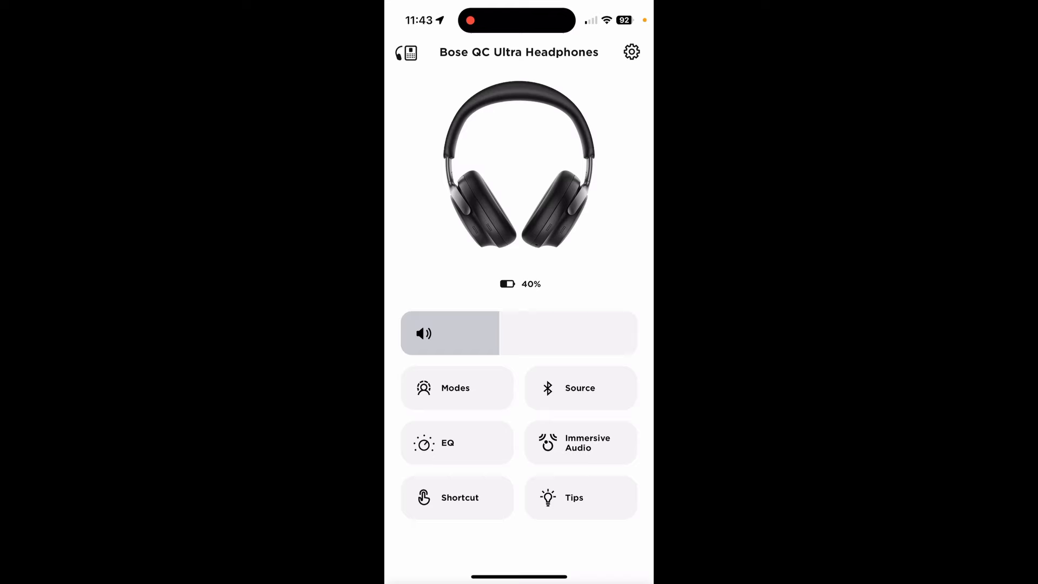
# Step: Review the Bluetooth connections, entering and leaving paired-devices edit mode, then return home
pyautogui.click(579, 388)
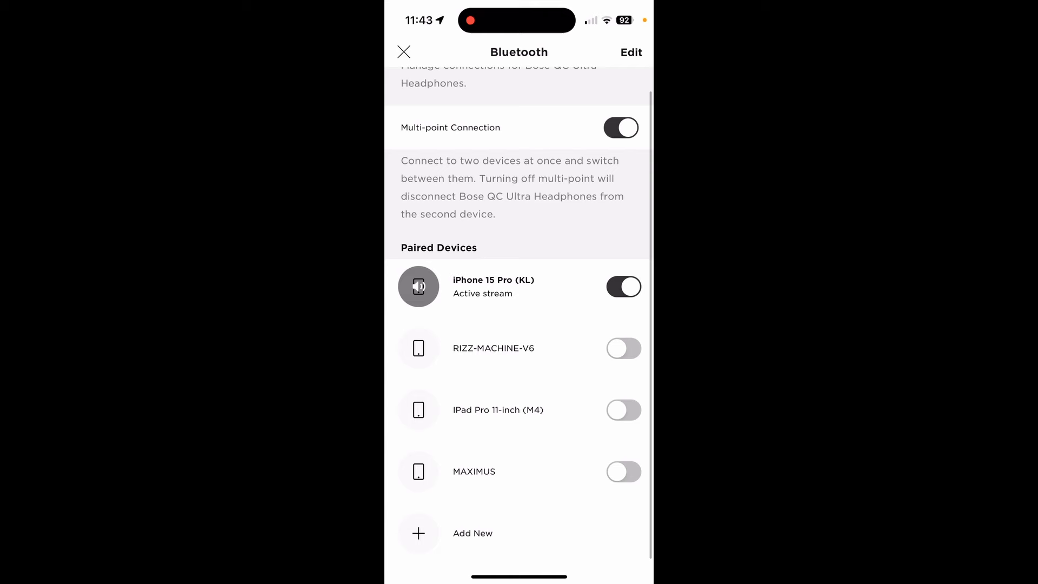
pyautogui.click(631, 52)
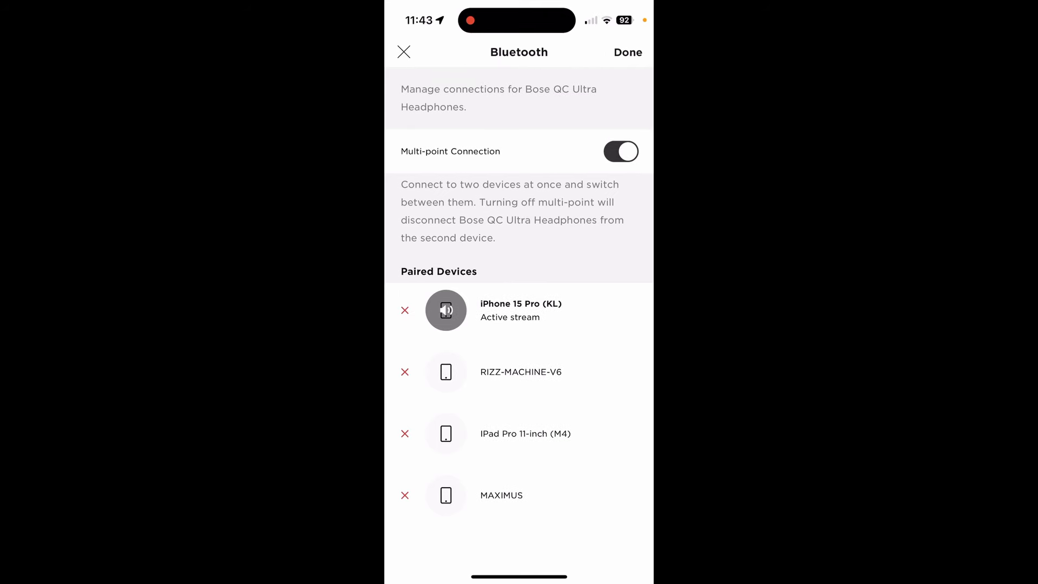
pyautogui.click(627, 52)
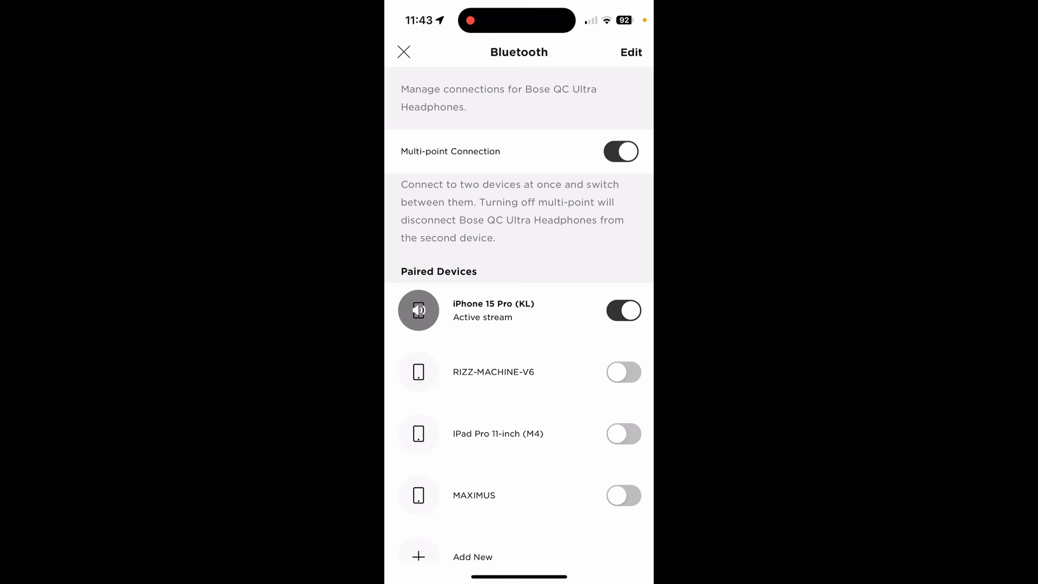
pyautogui.click(403, 51)
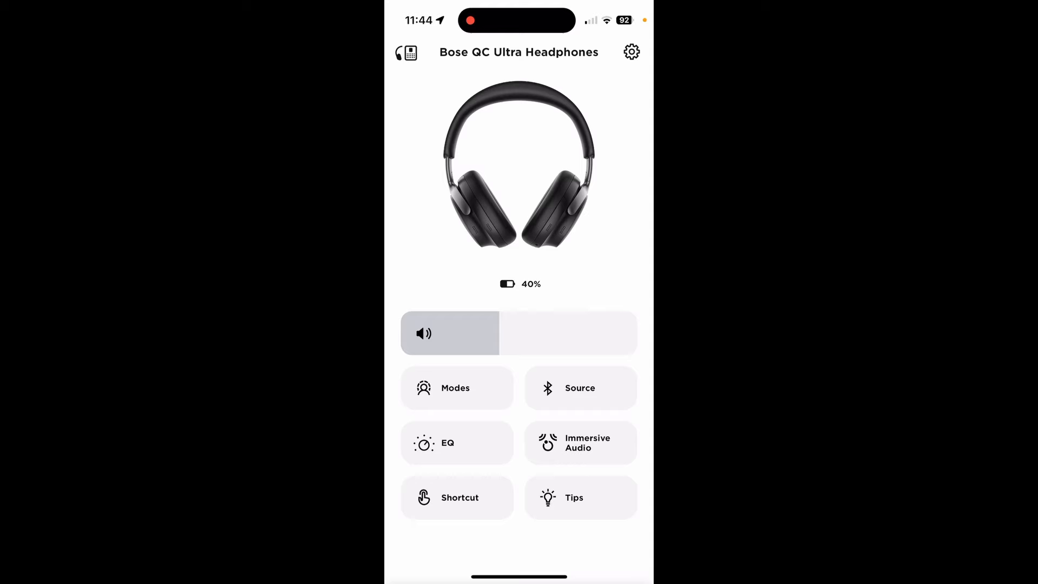
# Step: Try a bass preset and Treble Boost on the equalizer, reset it to flat, and return home
pyautogui.click(456, 443)
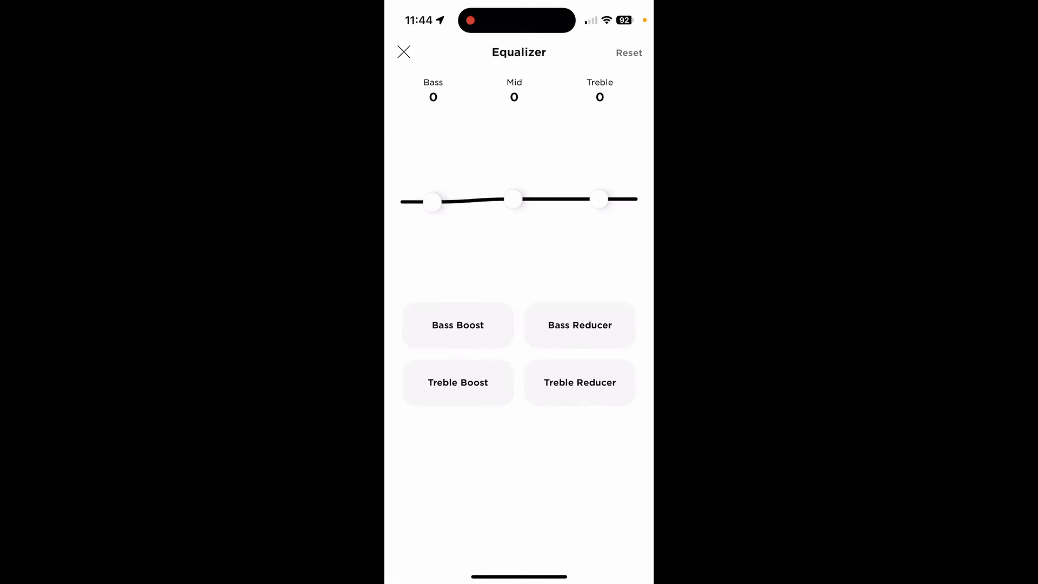
pyautogui.moveTo(514, 199); pyautogui.dragTo(514, 178)
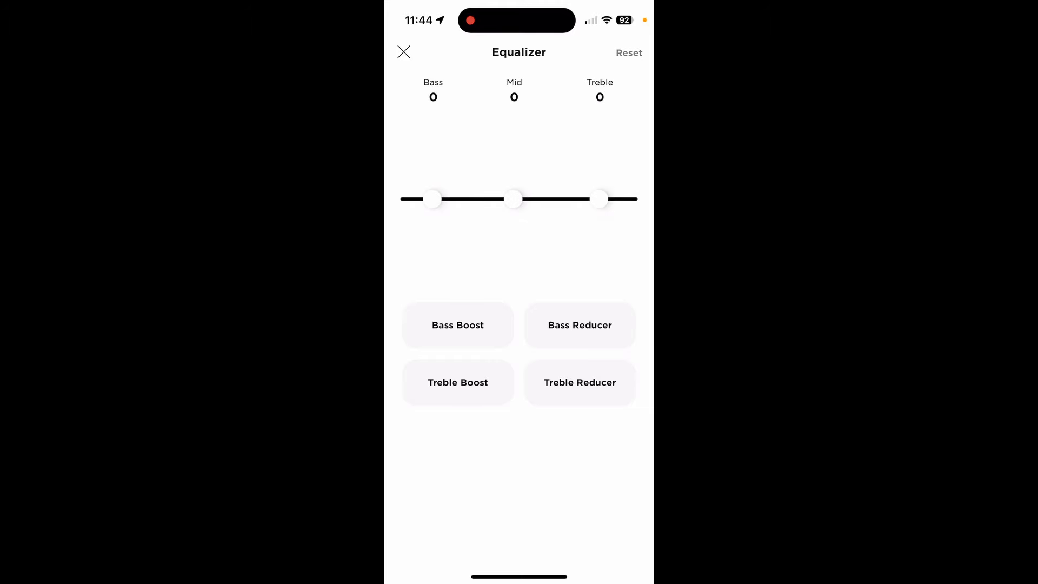
pyautogui.click(579, 326)
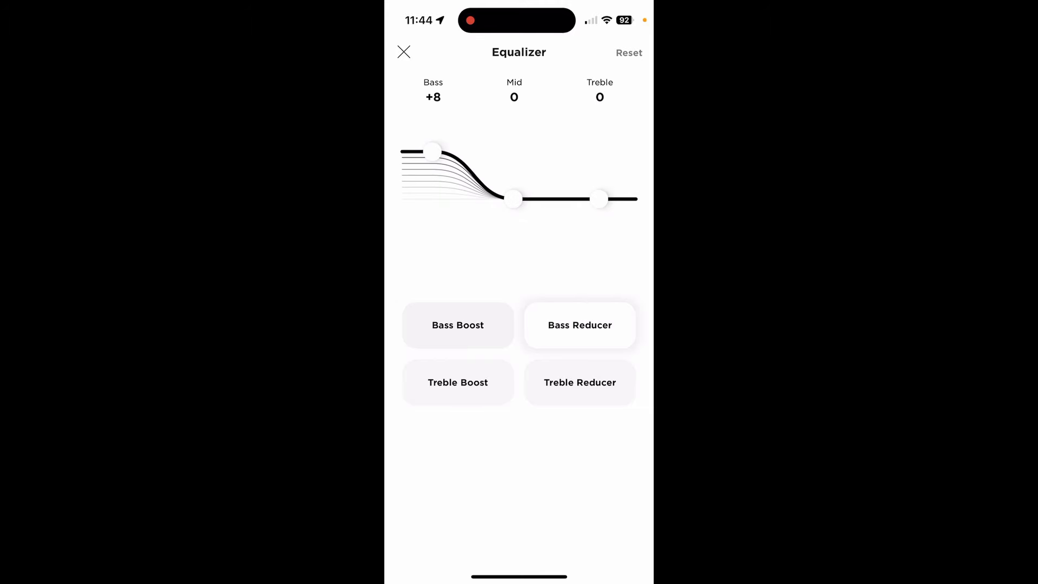
pyautogui.click(457, 381)
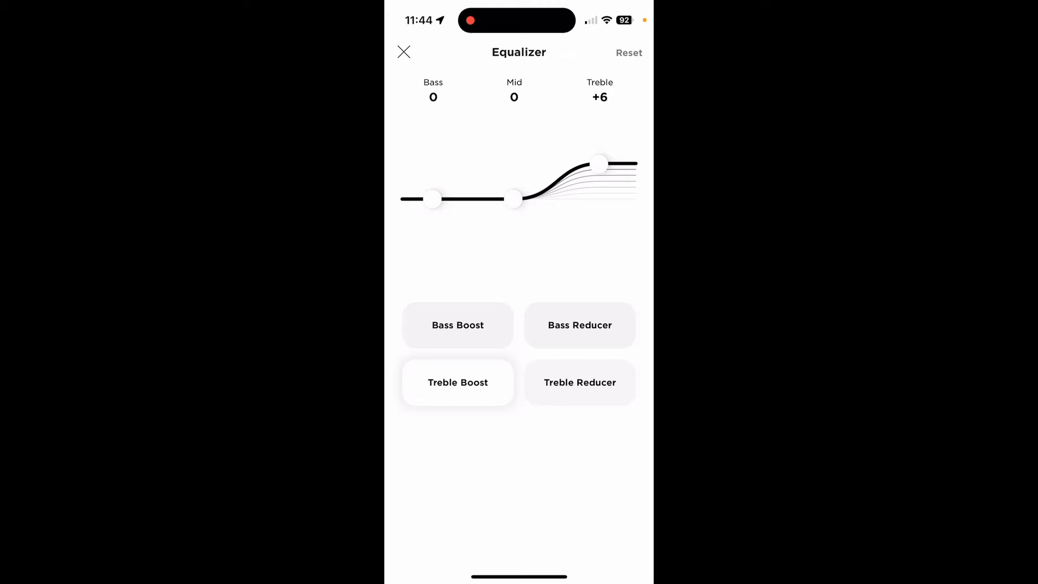
pyautogui.click(458, 382)
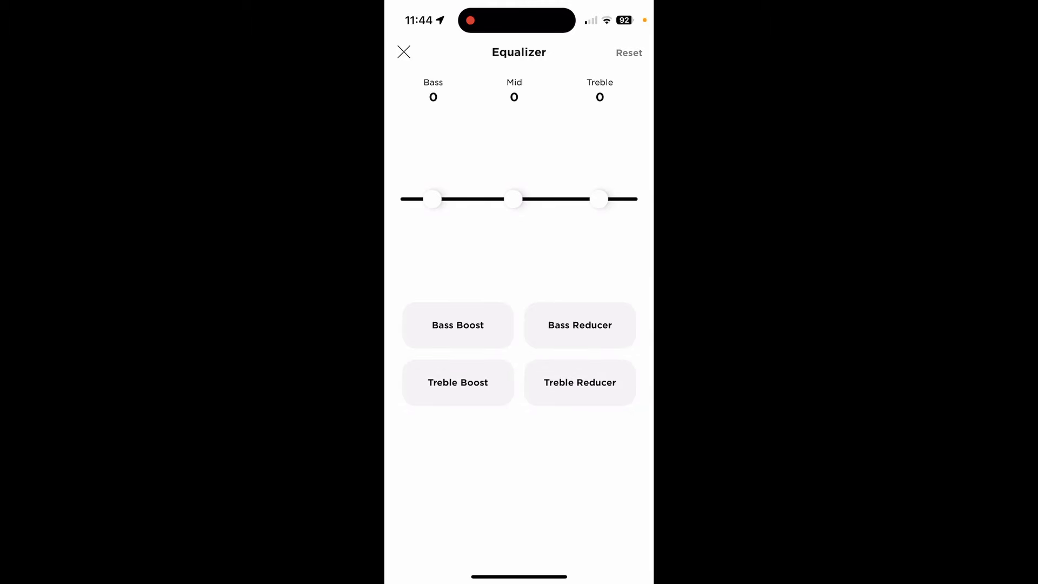
pyautogui.click(404, 52)
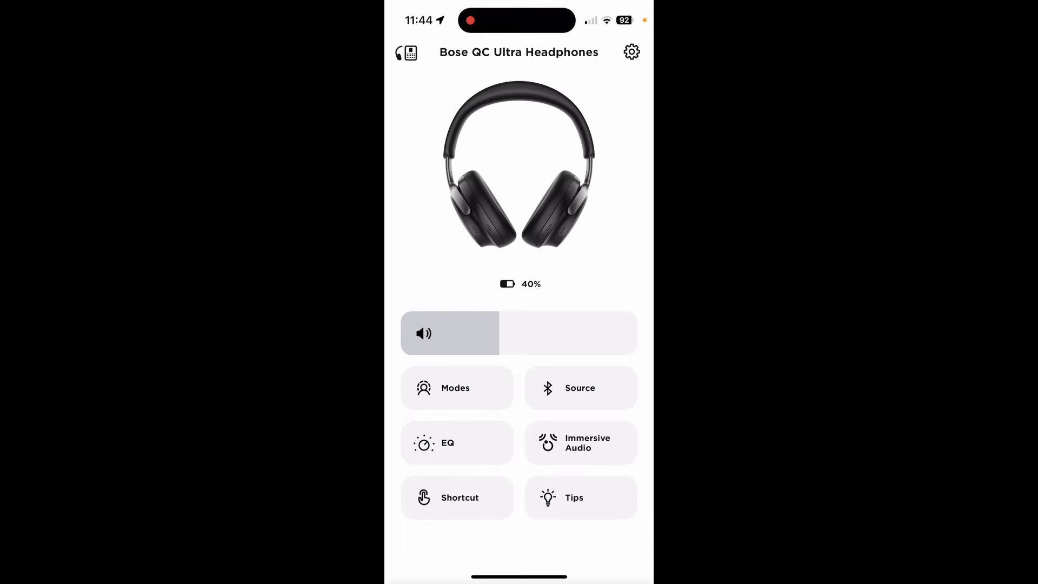
# Step: View the Shortcut page, set to Change Immersive Audio, and return home
pyautogui.click(579, 442)
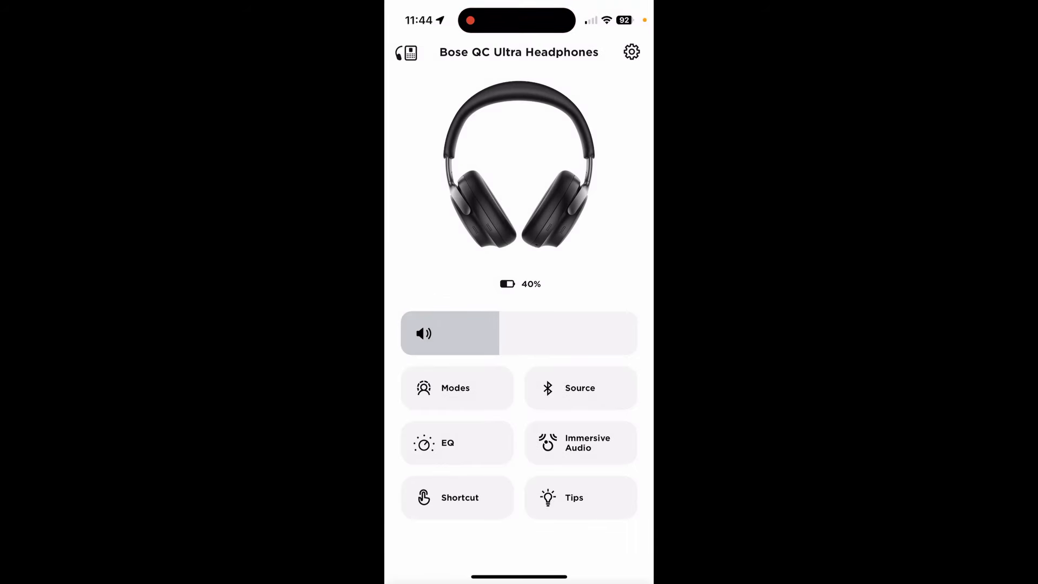
pyautogui.click(581, 443)
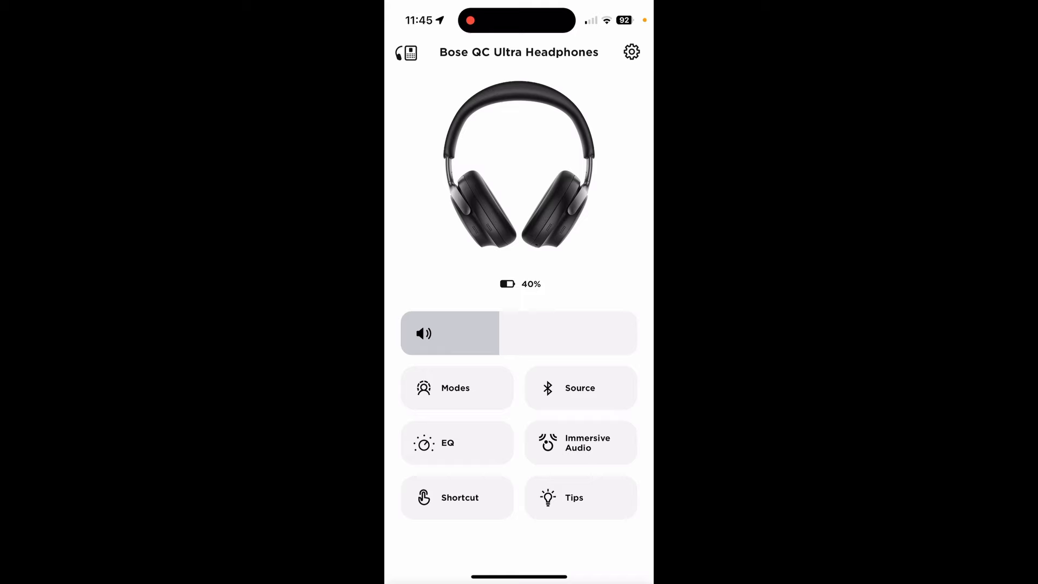
pyautogui.click(457, 497)
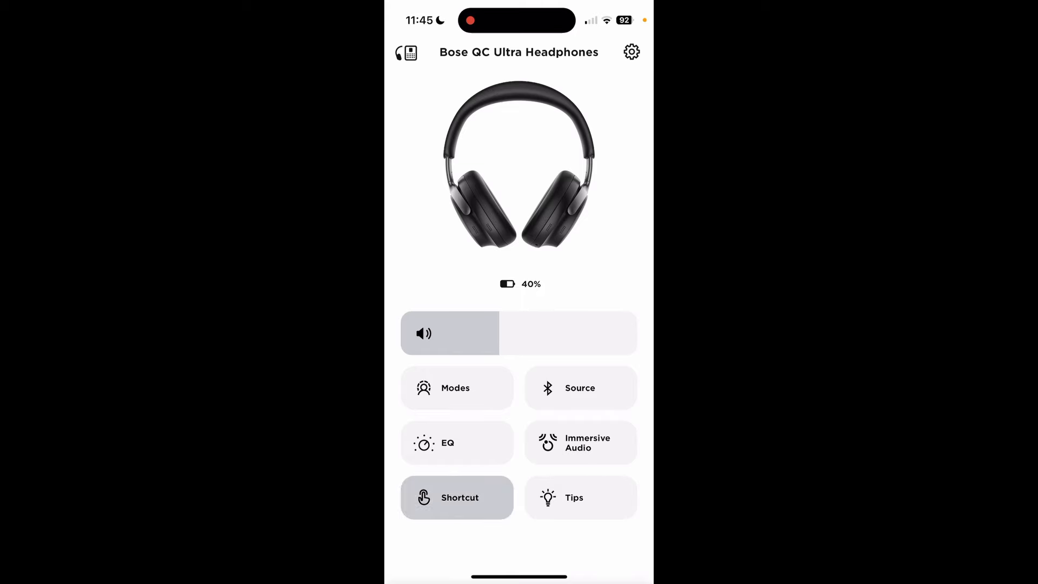
pyautogui.click(456, 498)
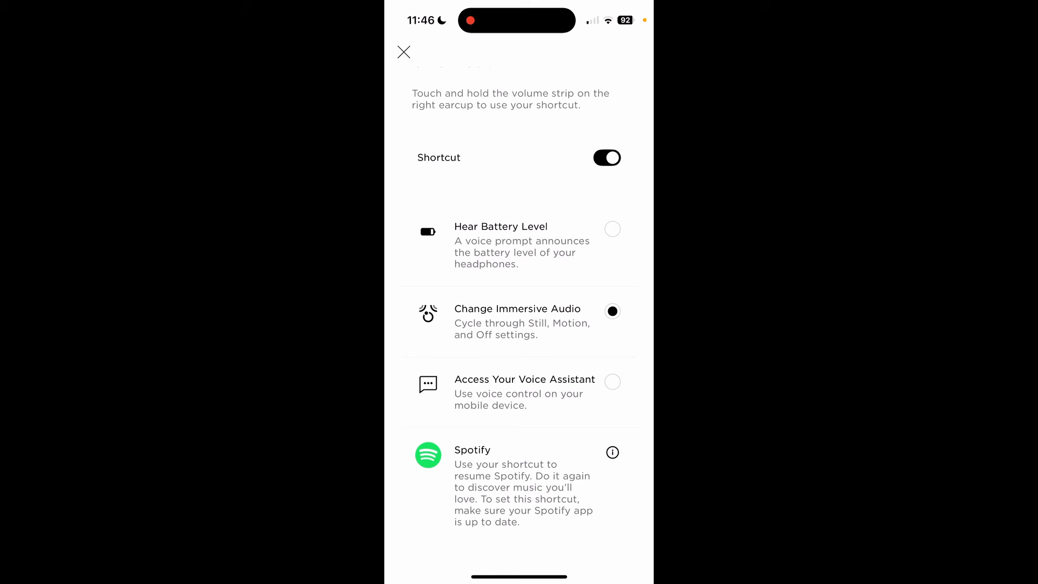
pyautogui.click(404, 52)
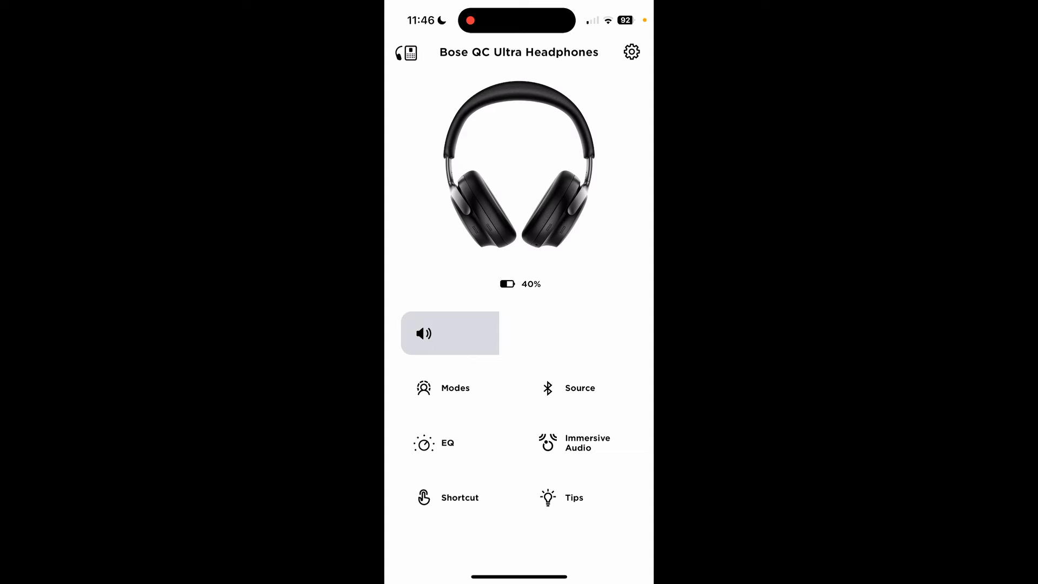
# Step: Open the Product Tips list from the Tips tile and return to the home screen
pyautogui.click(573, 498)
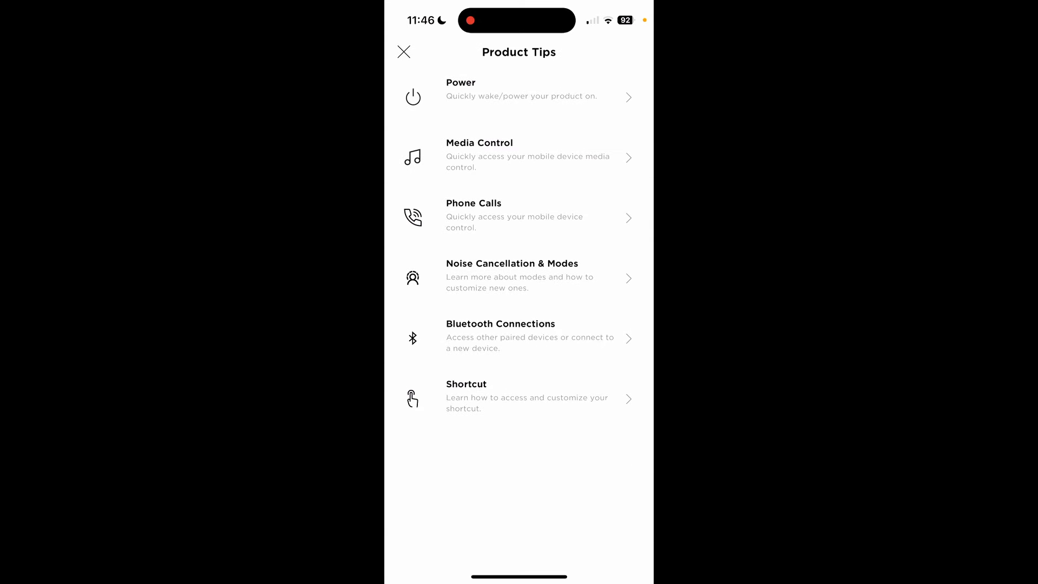
pyautogui.click(404, 52)
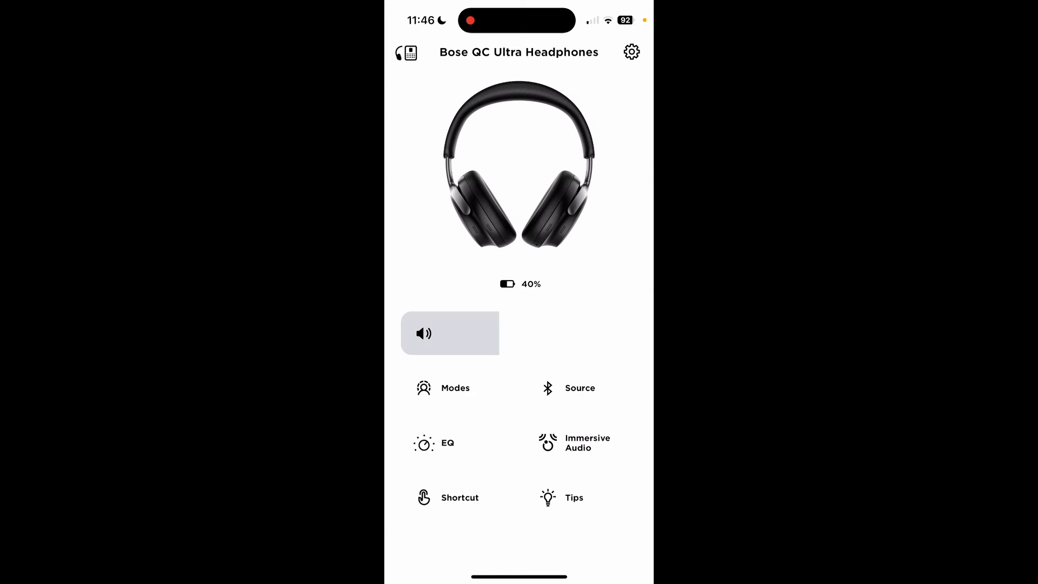
# Step: Scroll through the Name It list under Product Name in Settings without renaming the headphones
pyautogui.click(631, 52)
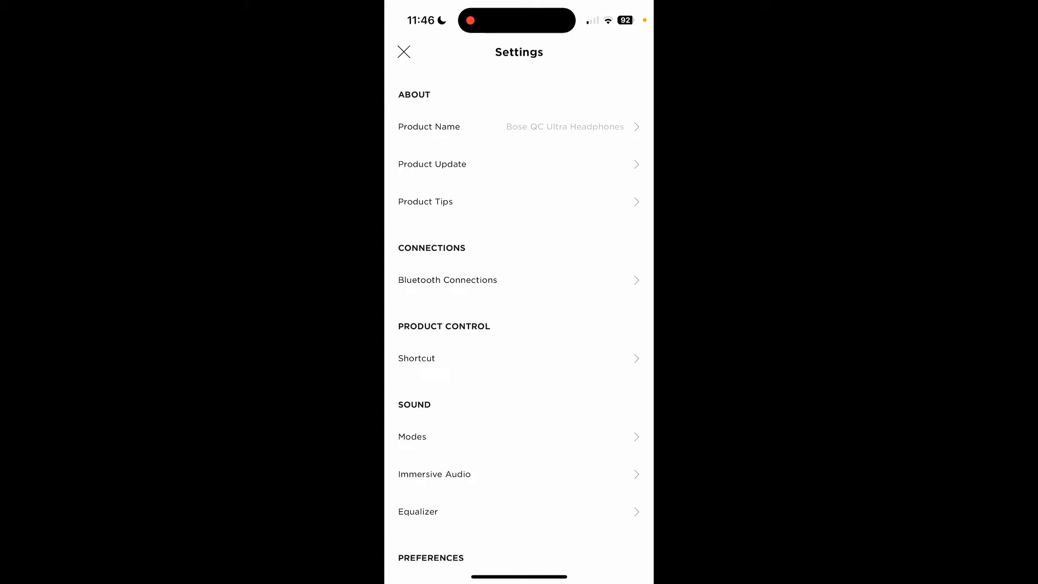
pyautogui.click(518, 127)
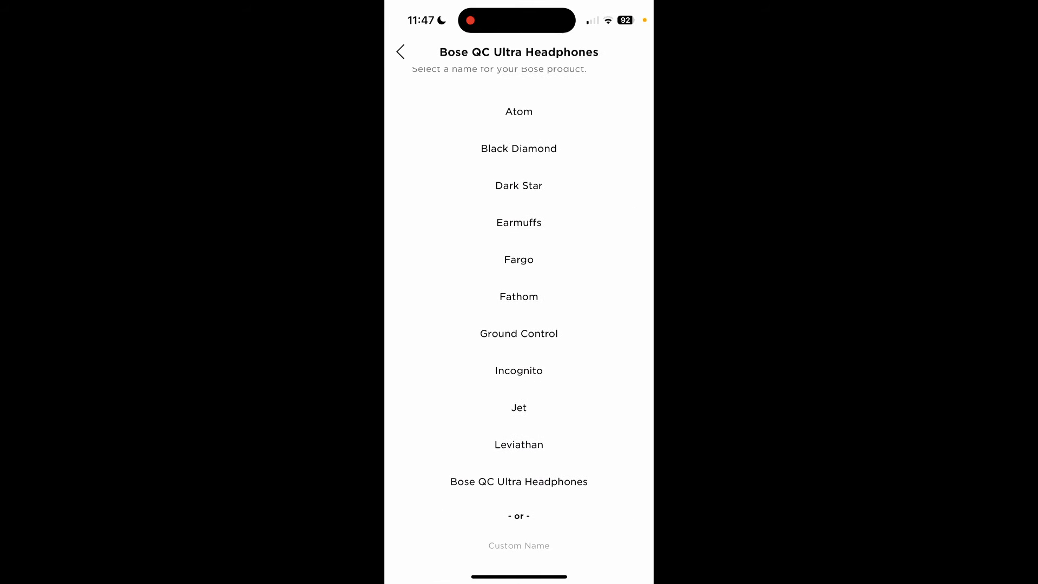
pyautogui.scroll(-3)
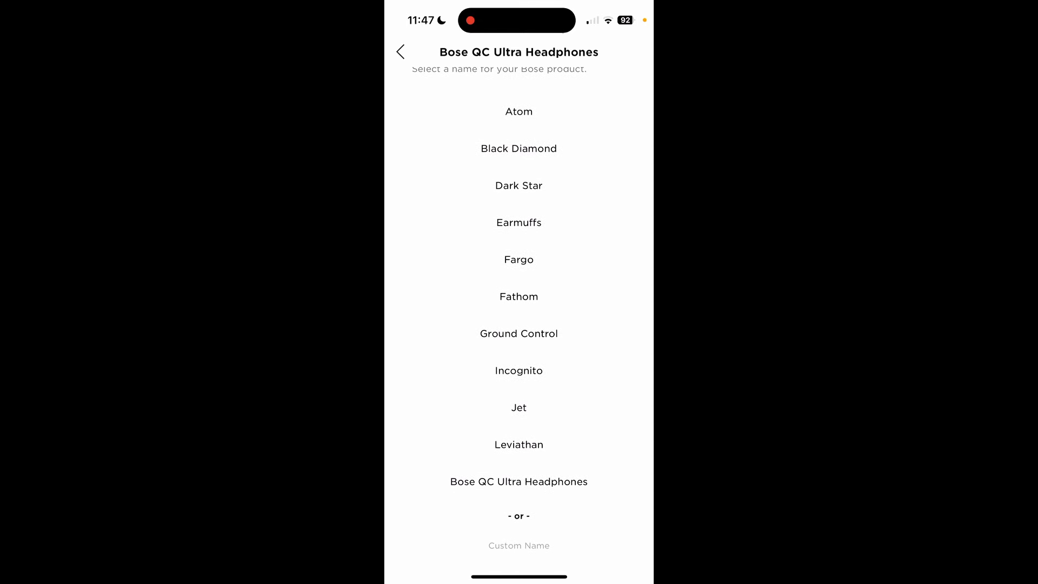
pyautogui.scroll(-3)
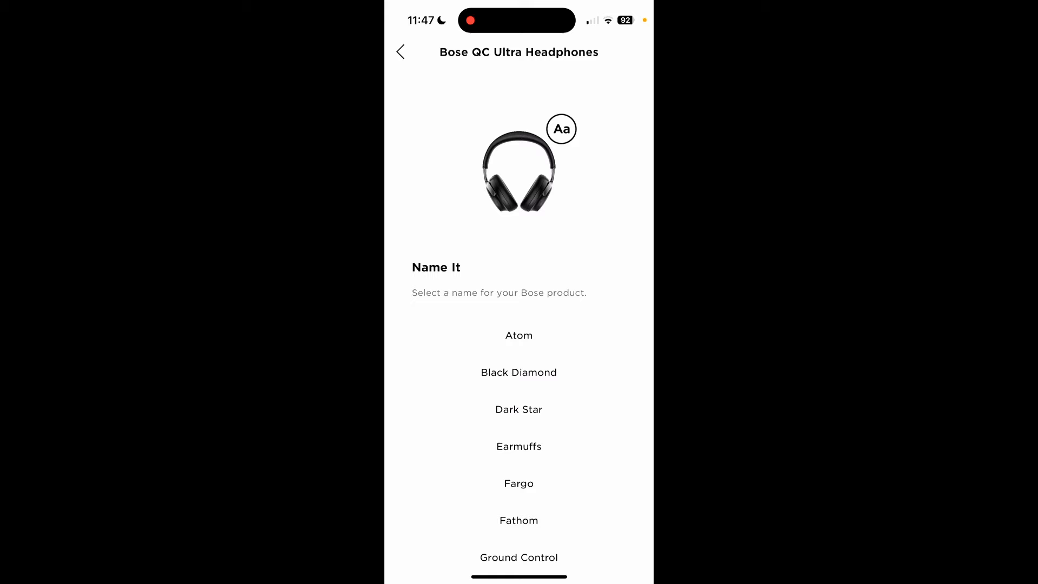
pyautogui.click(400, 52)
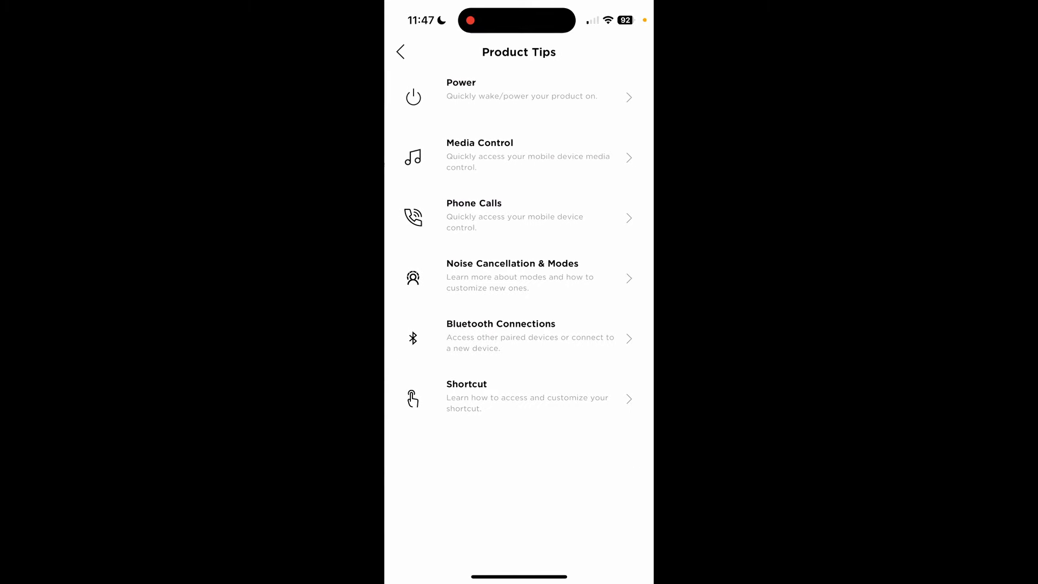
# Step: Back out of Product Tips to the home screen, then reopen the headphones' Settings
pyautogui.click(400, 52)
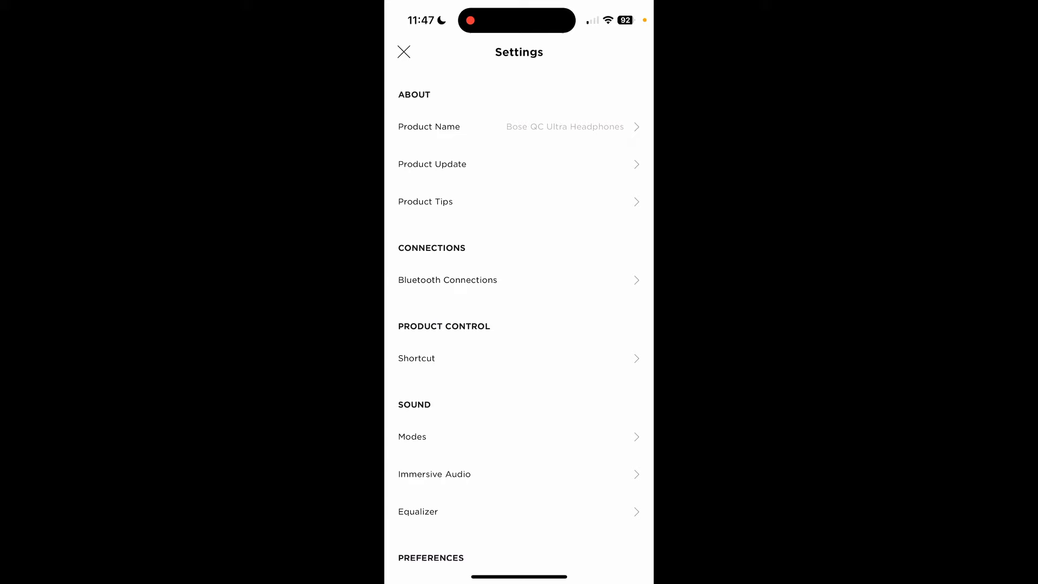
pyautogui.click(404, 52)
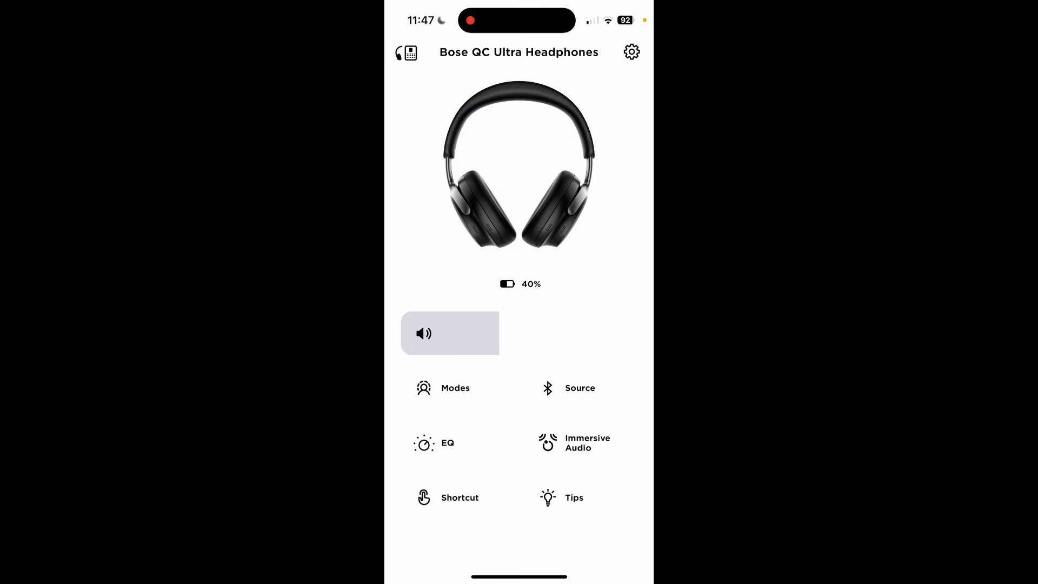
pyautogui.click(630, 52)
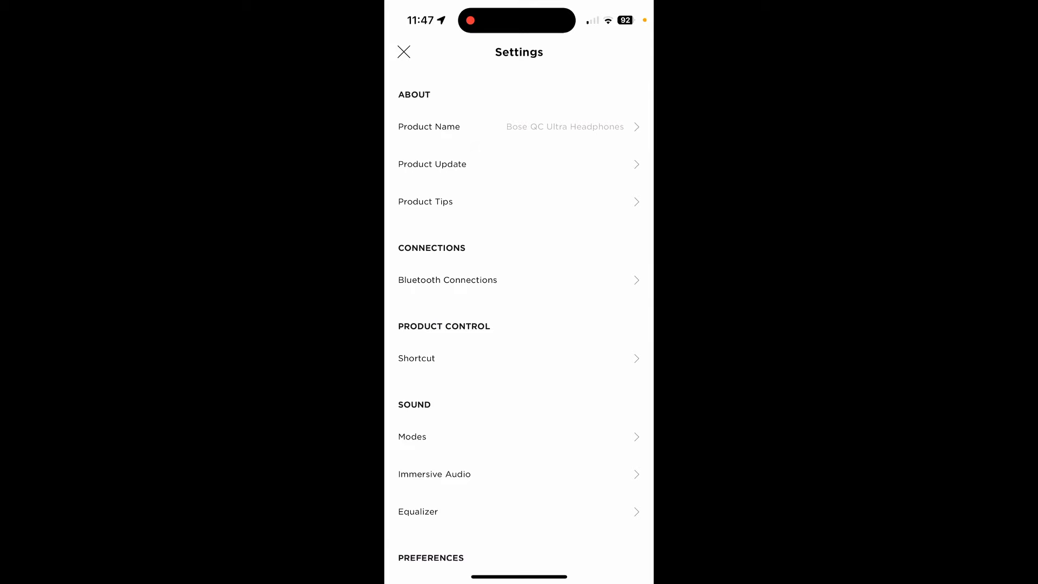
pyautogui.click(403, 52)
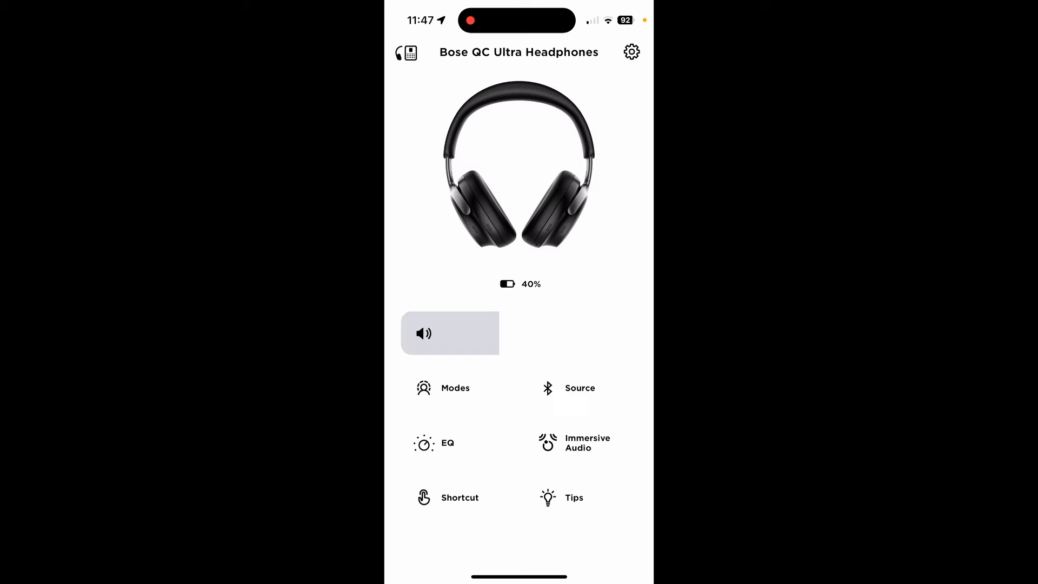
pyautogui.click(631, 51)
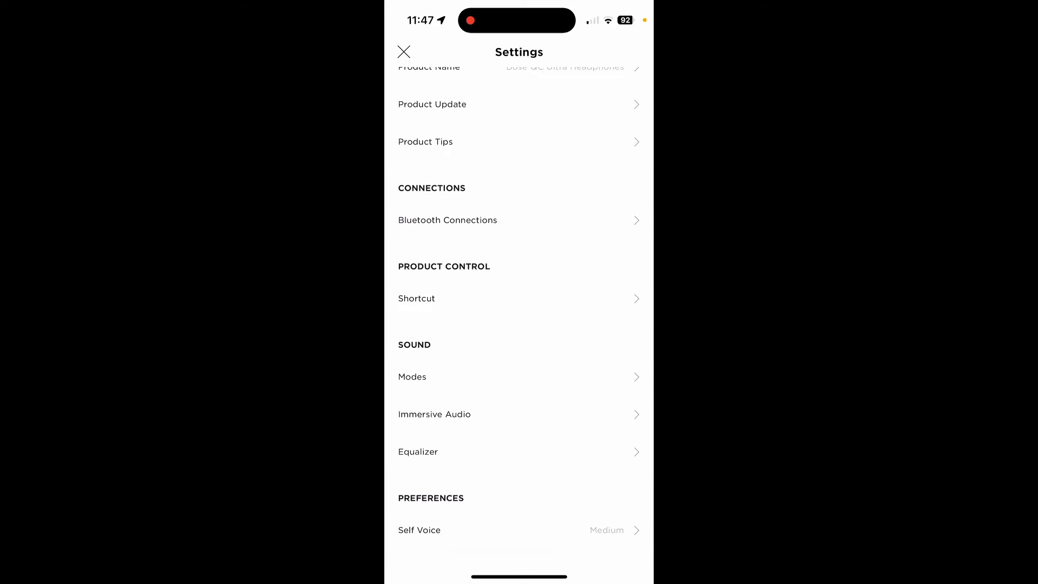
pyautogui.click(404, 52)
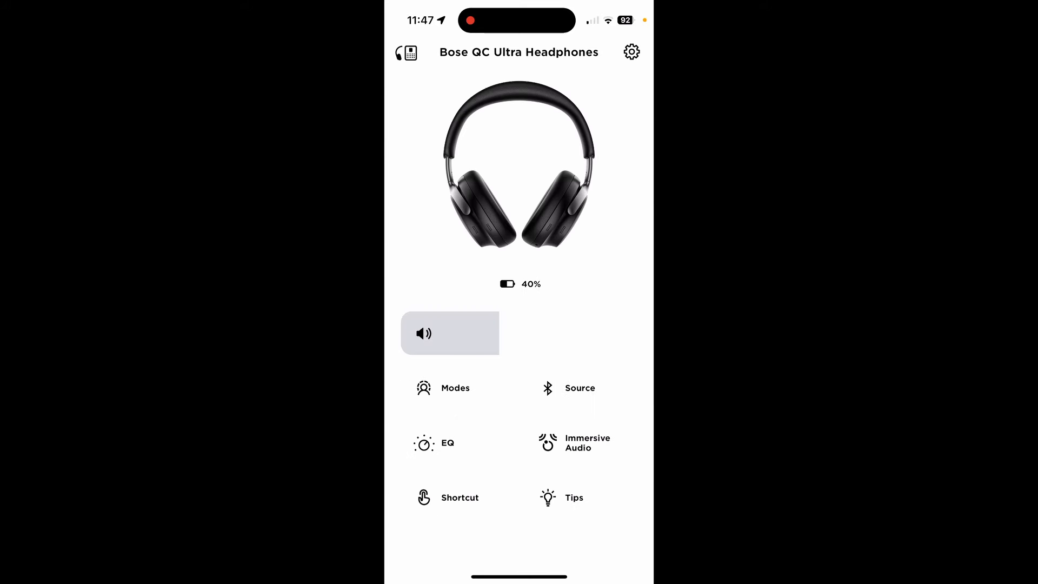
pyautogui.click(630, 52)
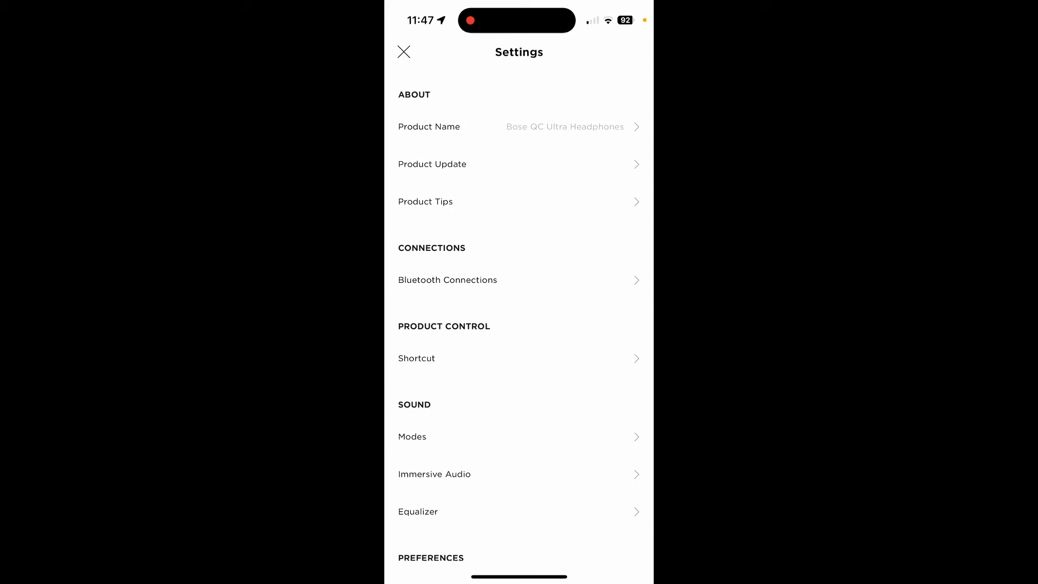
pyautogui.click(403, 52)
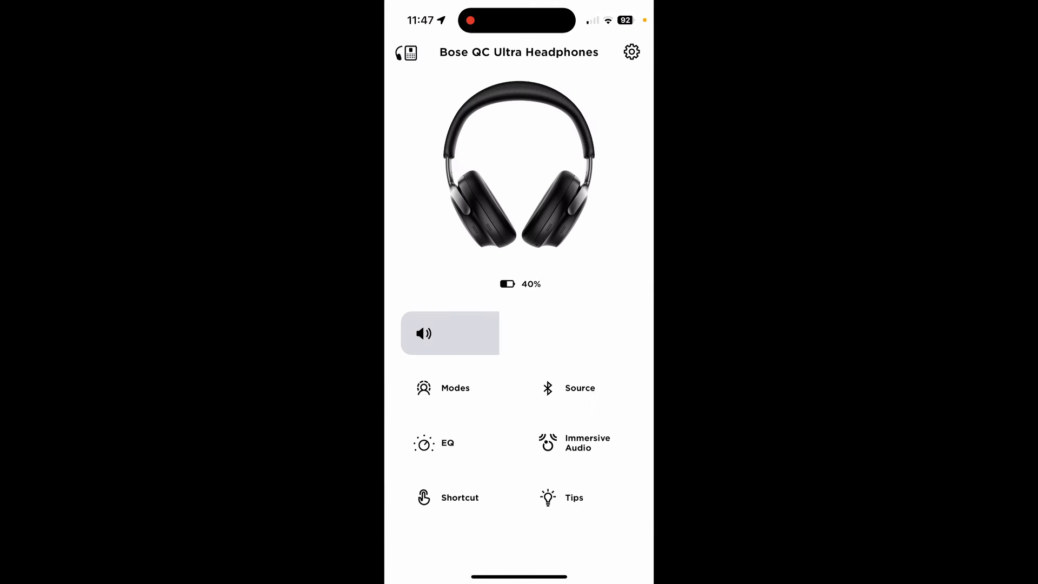
pyautogui.click(579, 389)
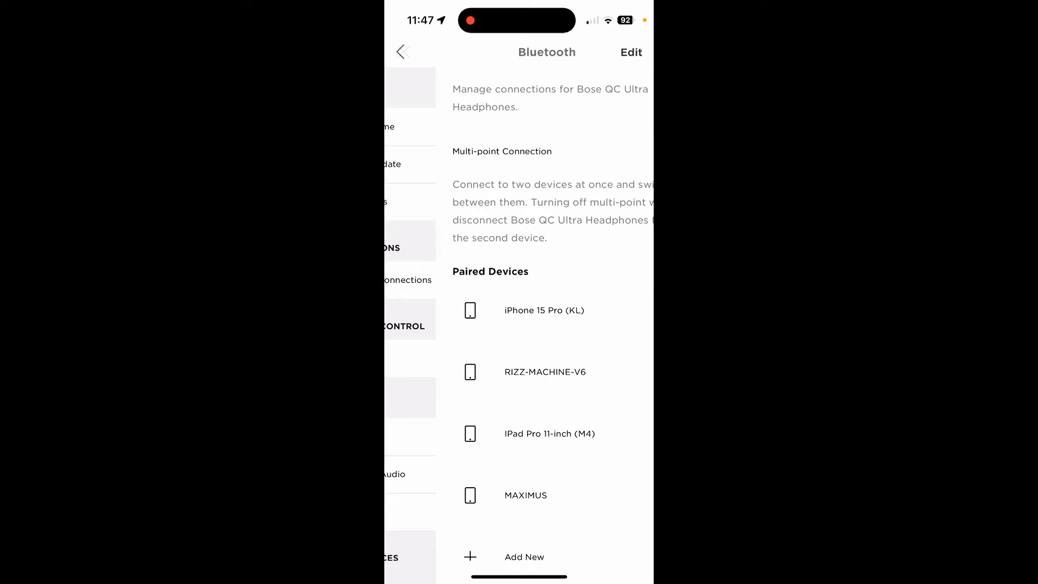
pyautogui.click(402, 52)
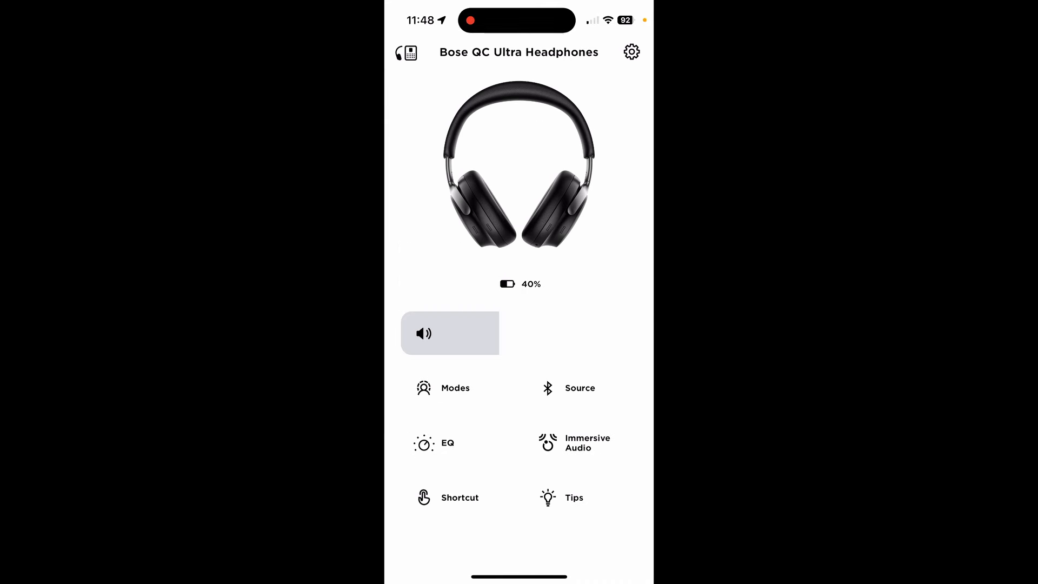
pyautogui.click(630, 52)
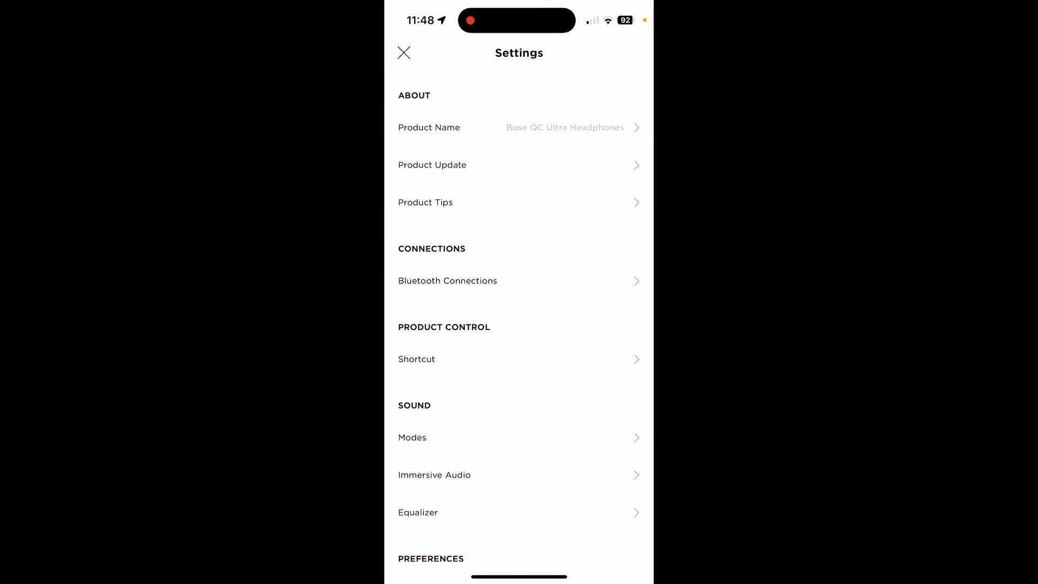
# Step: Glance at Immersive Audio, then open and close Settings several times, ending in Settings
pyautogui.click(435, 475)
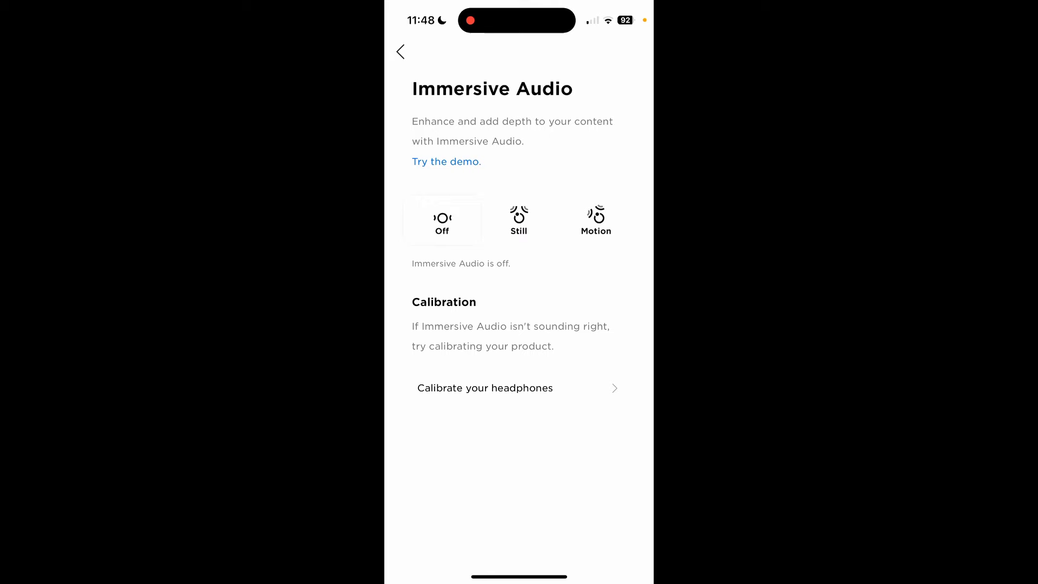
pyautogui.click(400, 52)
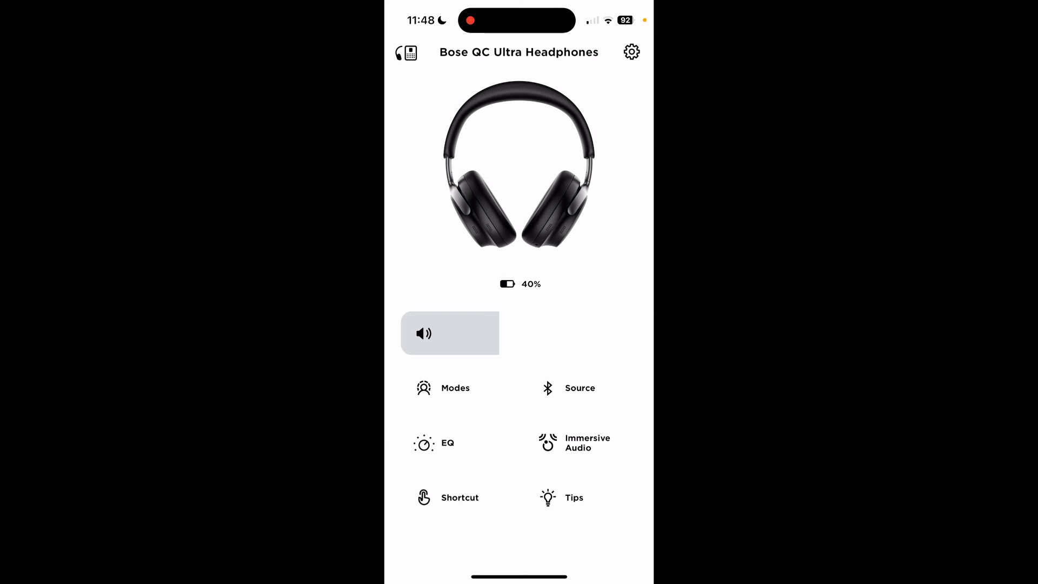
pyautogui.click(630, 52)
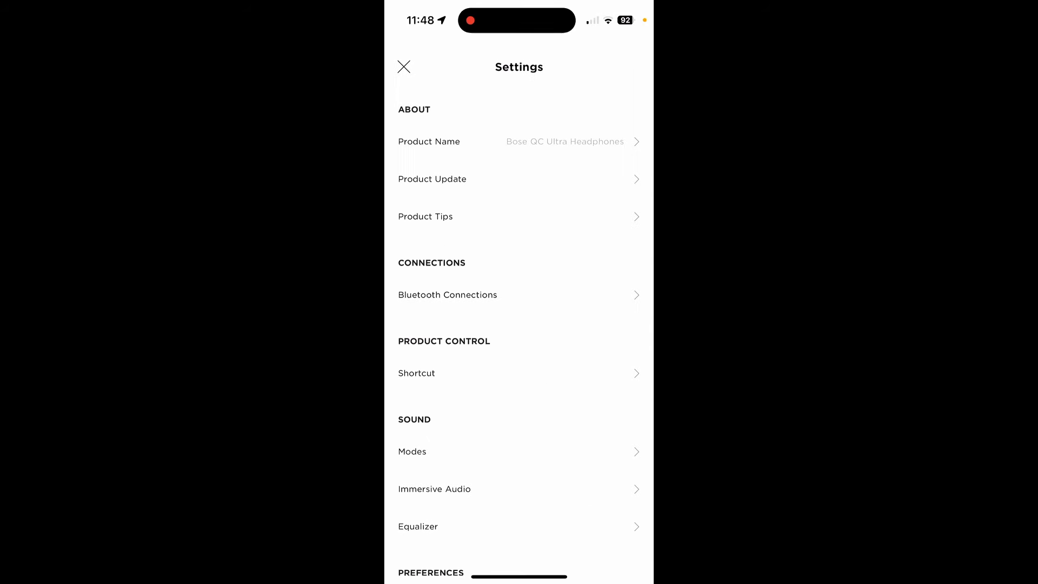
pyautogui.click(403, 67)
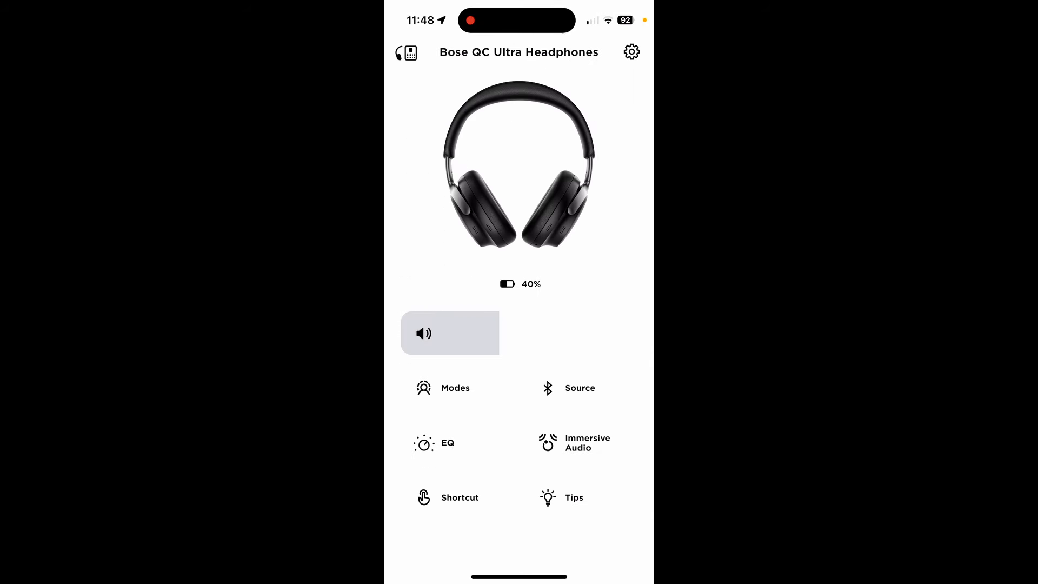
pyautogui.click(630, 52)
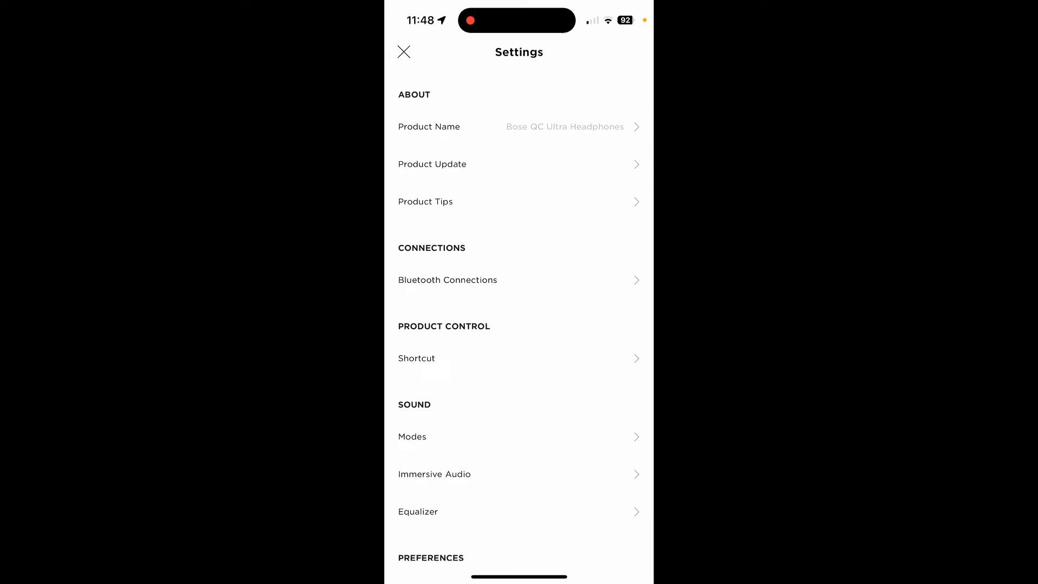
pyautogui.click(403, 52)
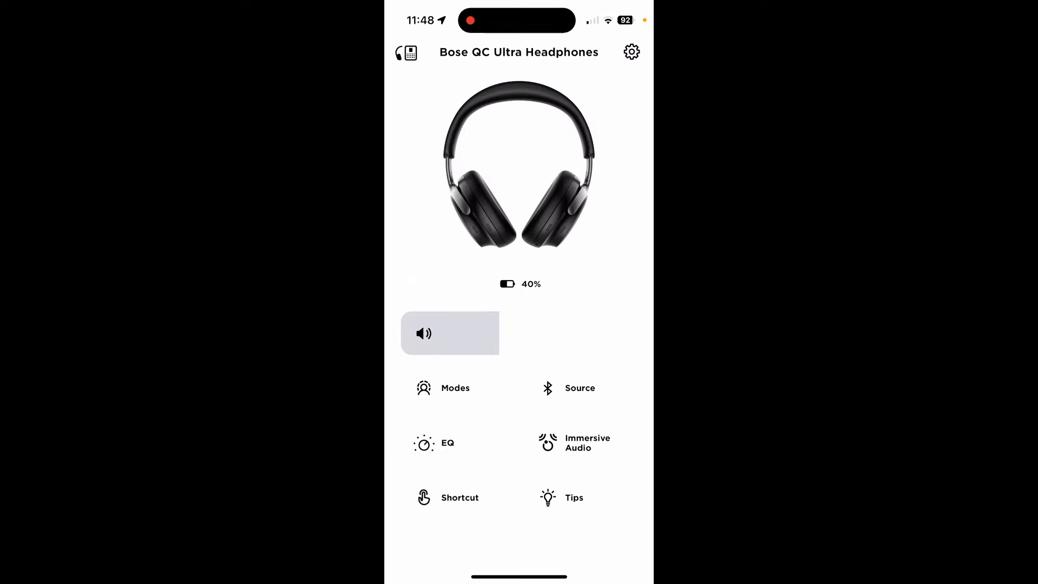
pyautogui.click(631, 51)
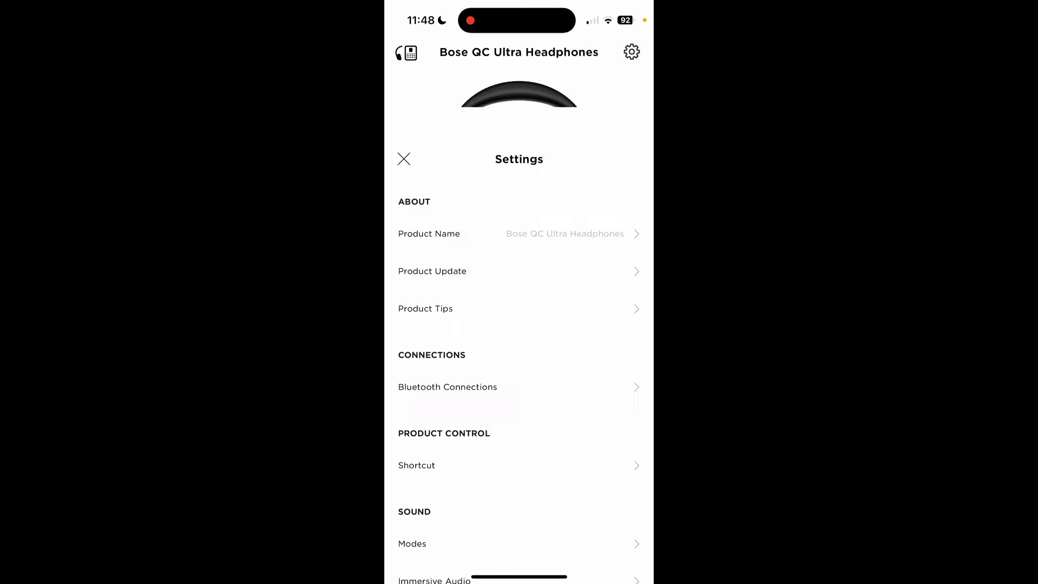
pyautogui.click(403, 159)
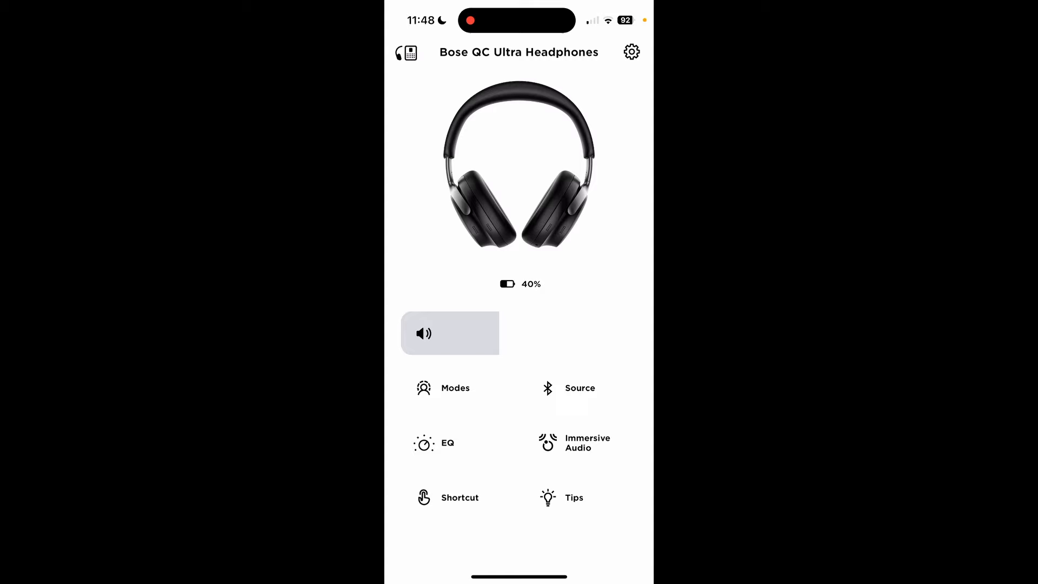
pyautogui.click(631, 52)
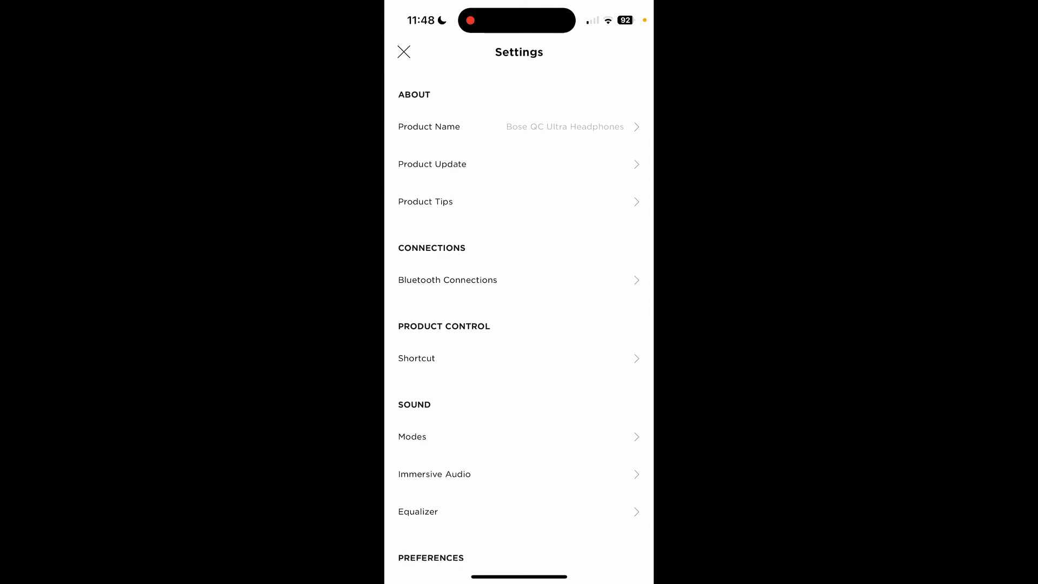
pyautogui.click(403, 52)
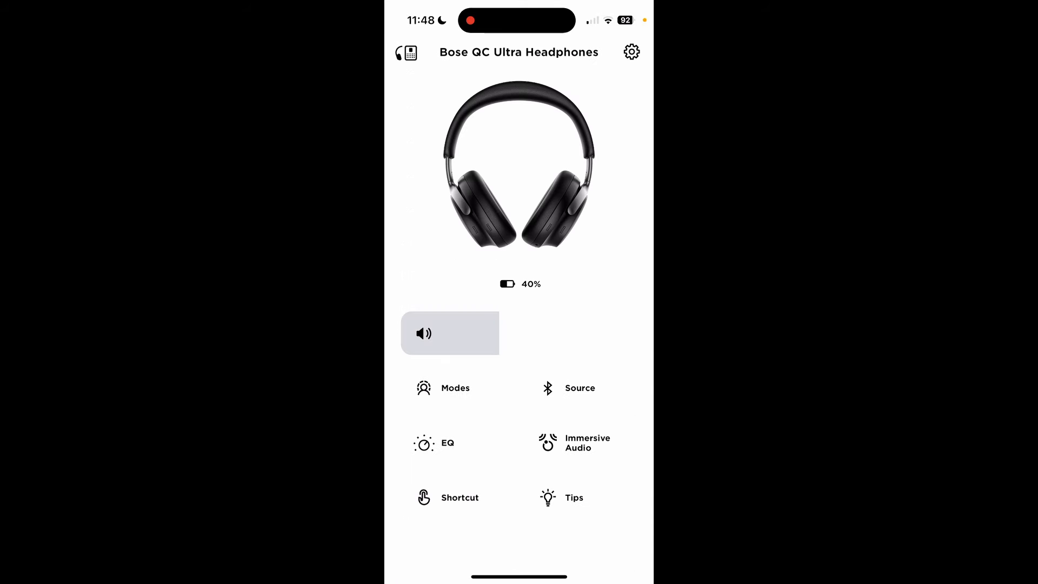
pyautogui.click(630, 52)
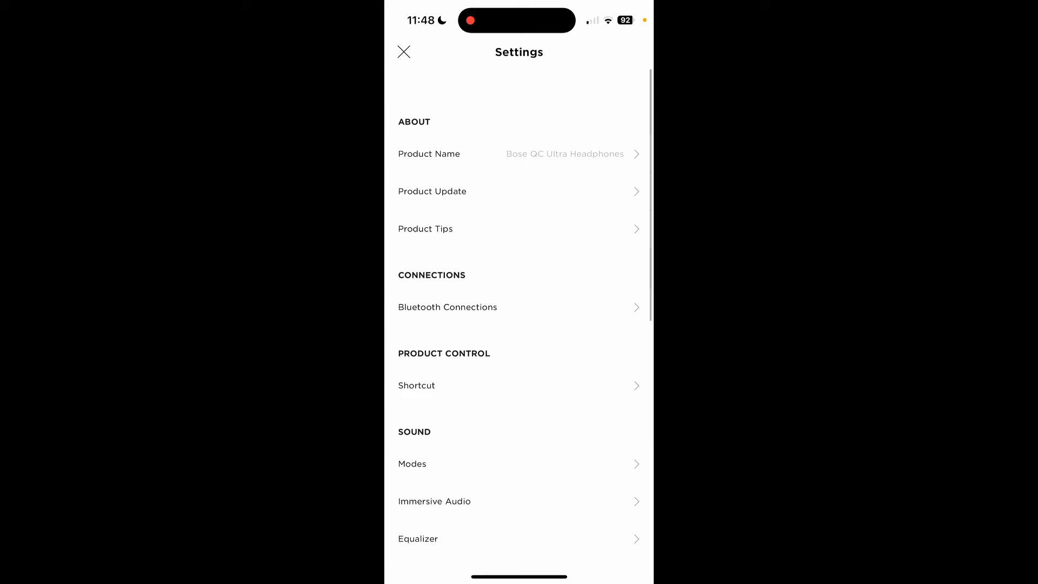
pyautogui.click(403, 51)
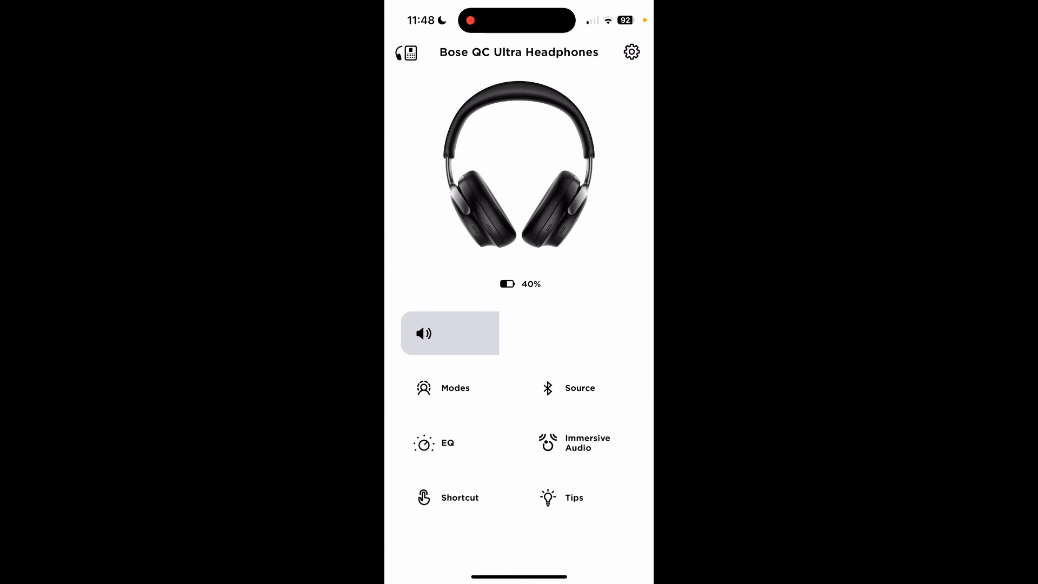
pyautogui.click(630, 52)
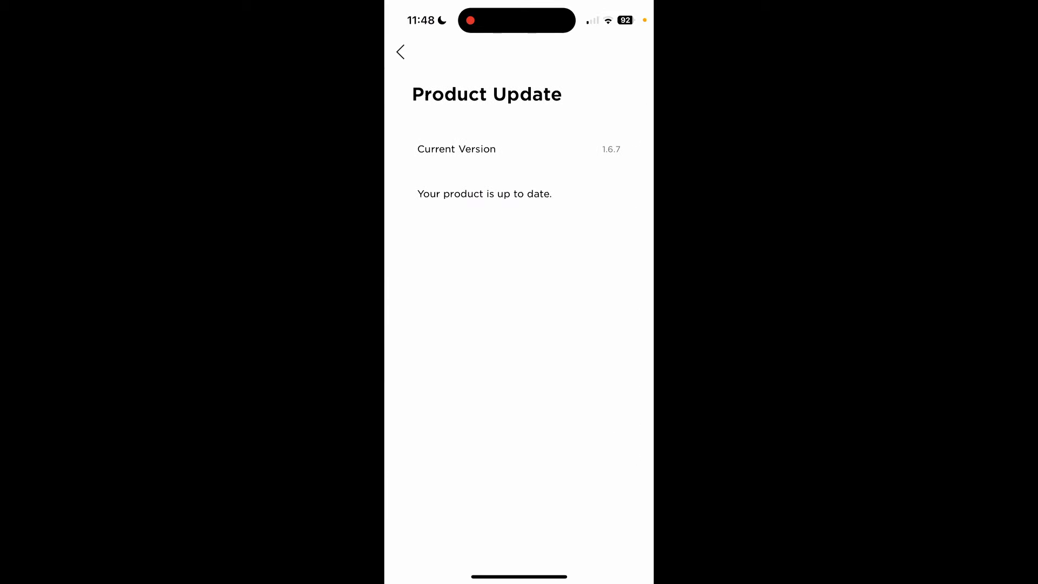
# Step: Browse Product Tips and Shortcut, then open the Modes page with Remember My Mode off
pyautogui.click(400, 52)
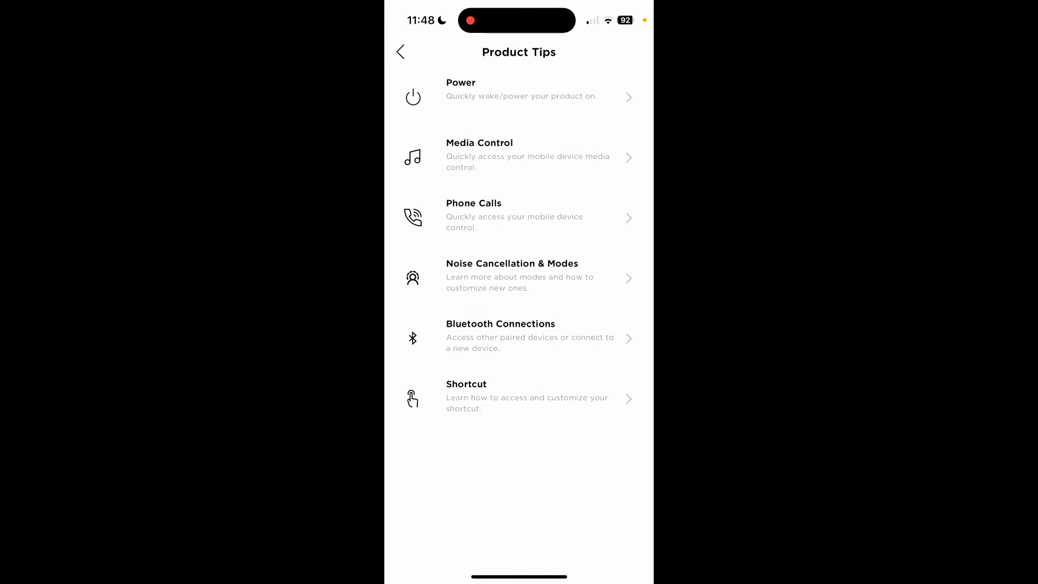
pyautogui.click(400, 52)
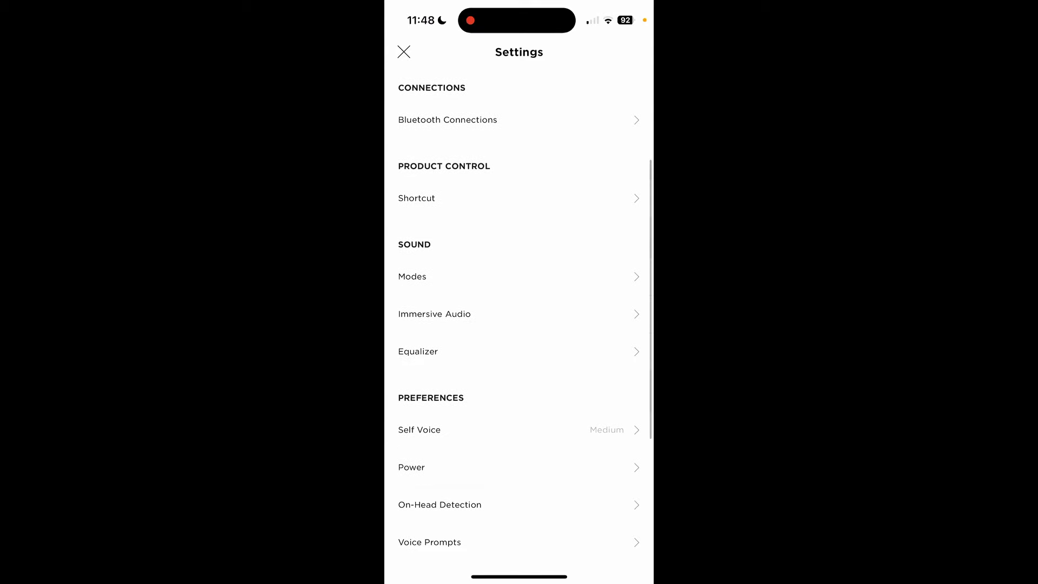
pyautogui.click(416, 198)
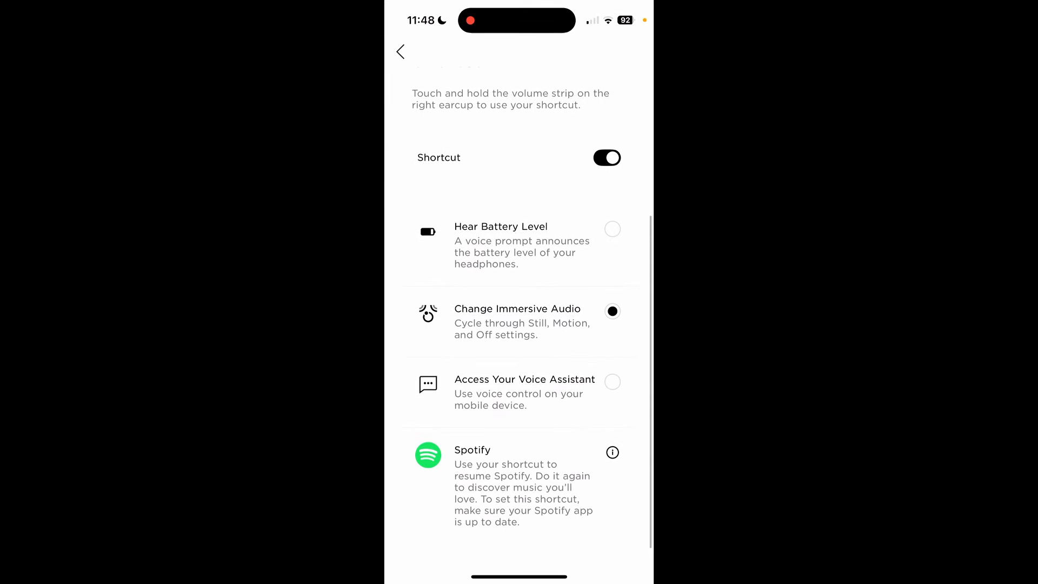
pyautogui.click(400, 51)
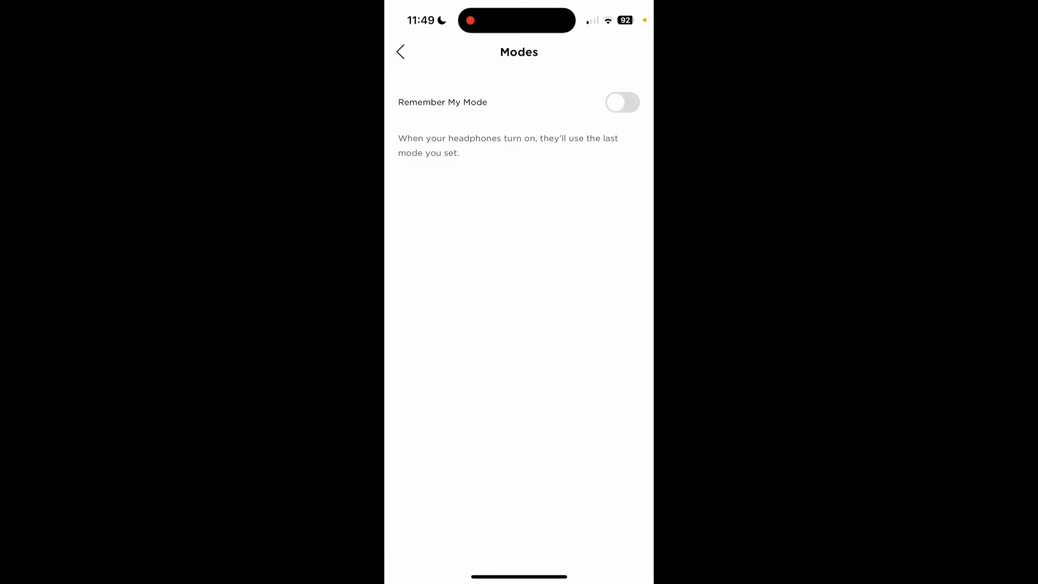
# Step: Revisit the listening modes and Modes pages, then open Immersive Audio with its Off, Still and Motion choices
pyautogui.click(400, 52)
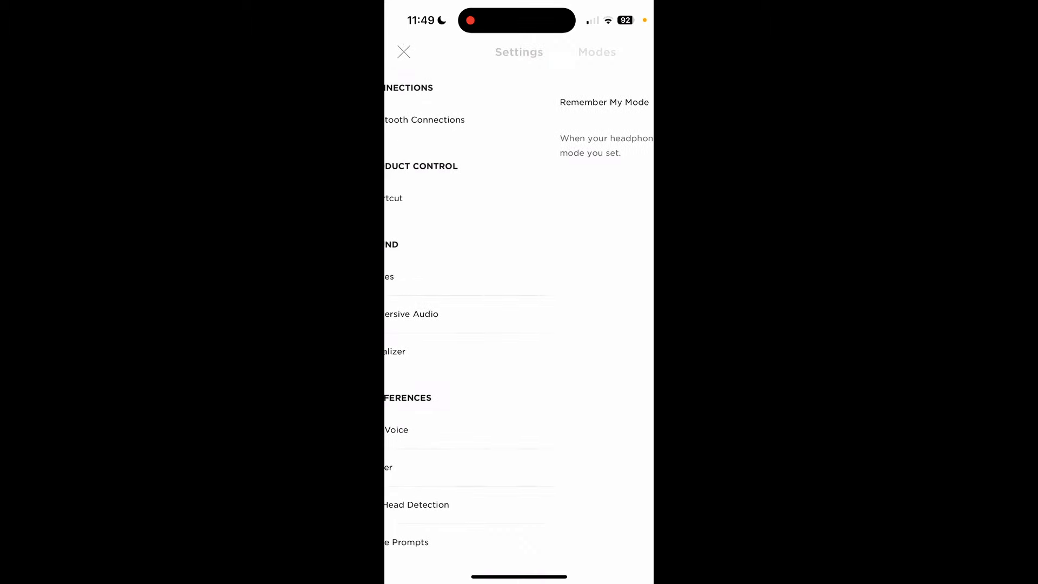
pyautogui.click(595, 51)
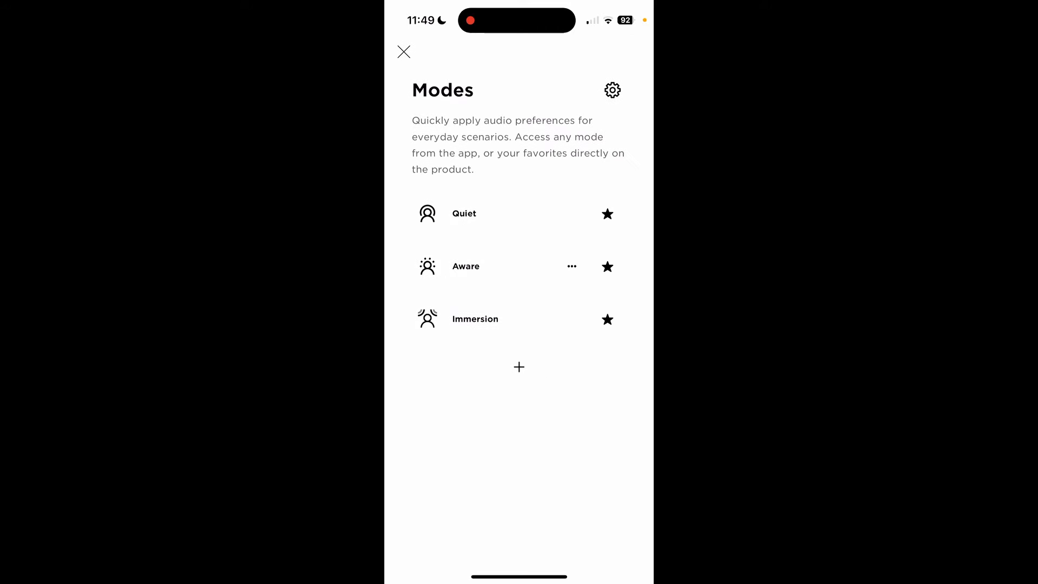
pyautogui.click(611, 90)
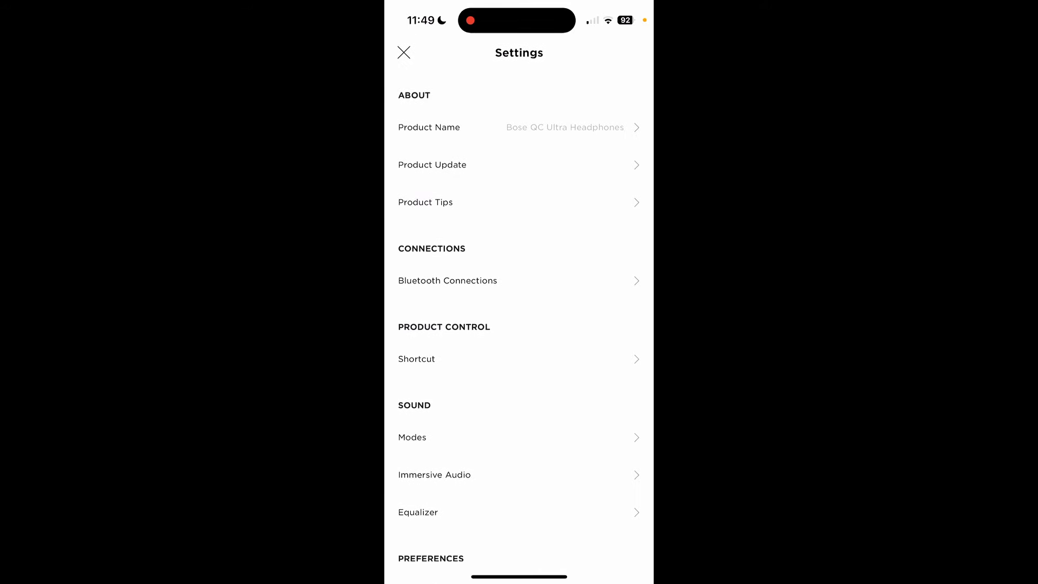
pyautogui.click(412, 436)
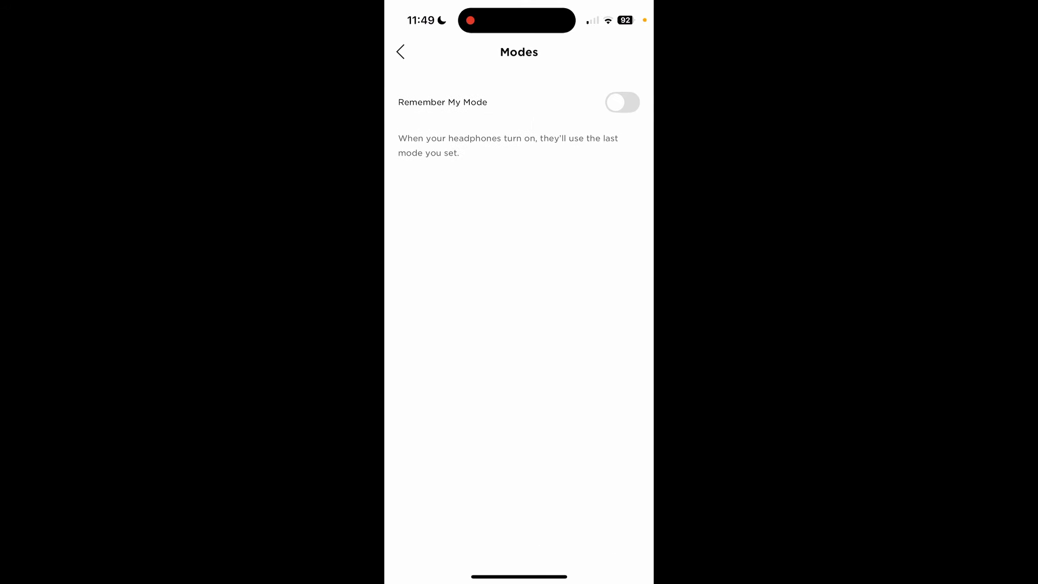
pyautogui.click(400, 52)
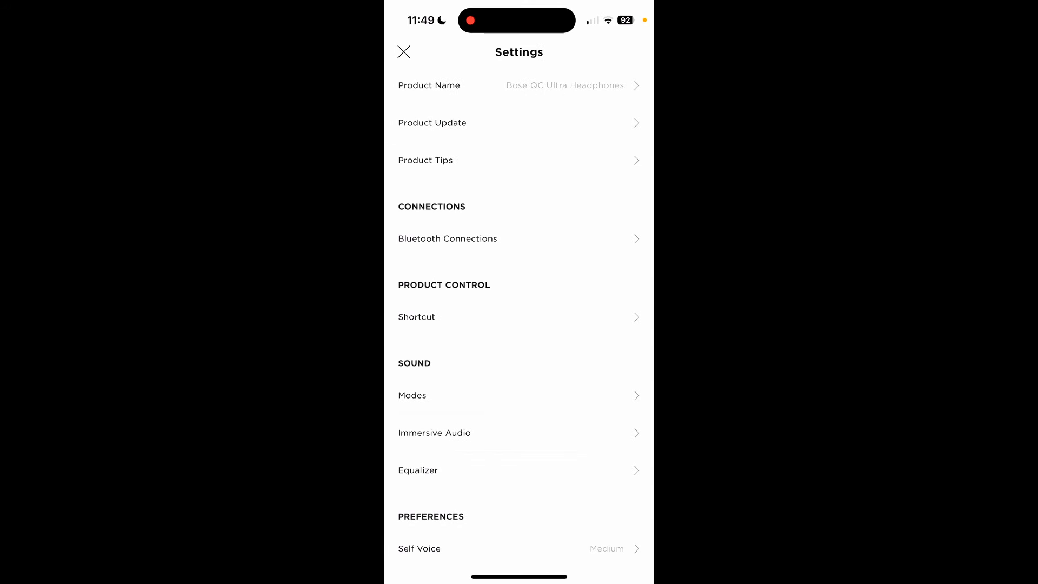
pyautogui.click(434, 433)
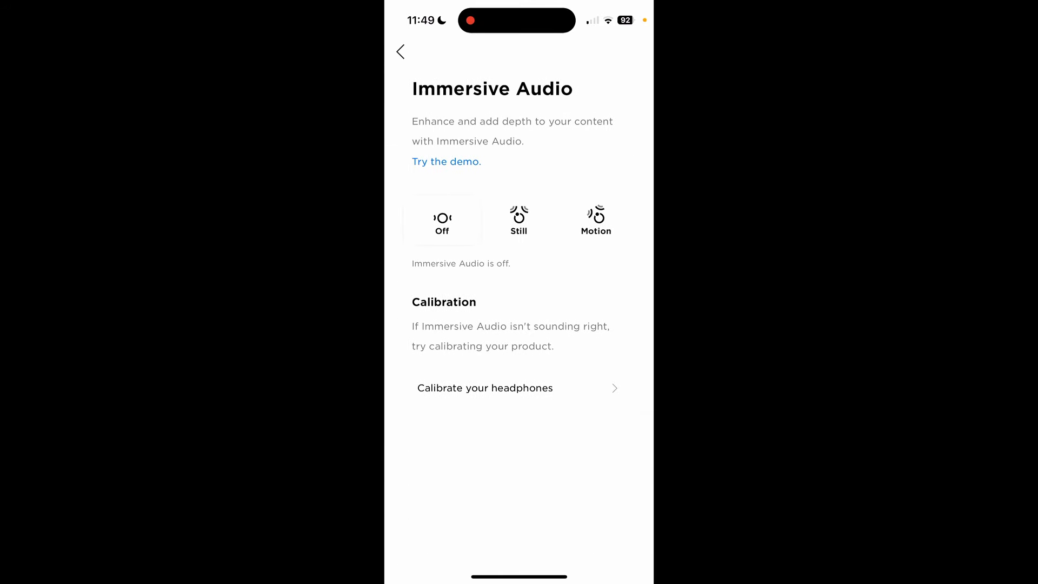
# Step: View the Self Voice levels, left at Medium, and return to the Settings list
pyautogui.click(400, 52)
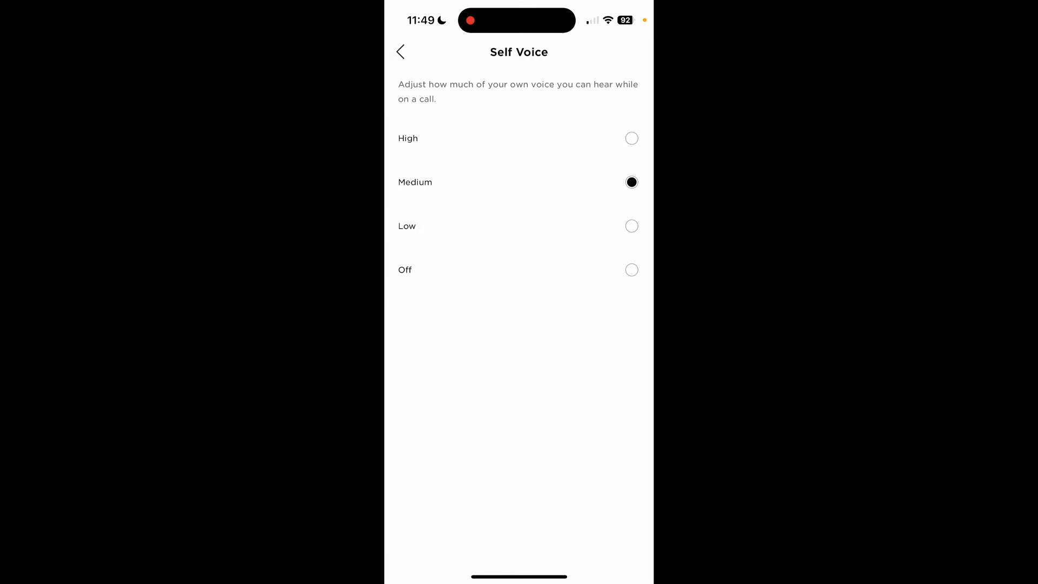
pyautogui.click(400, 52)
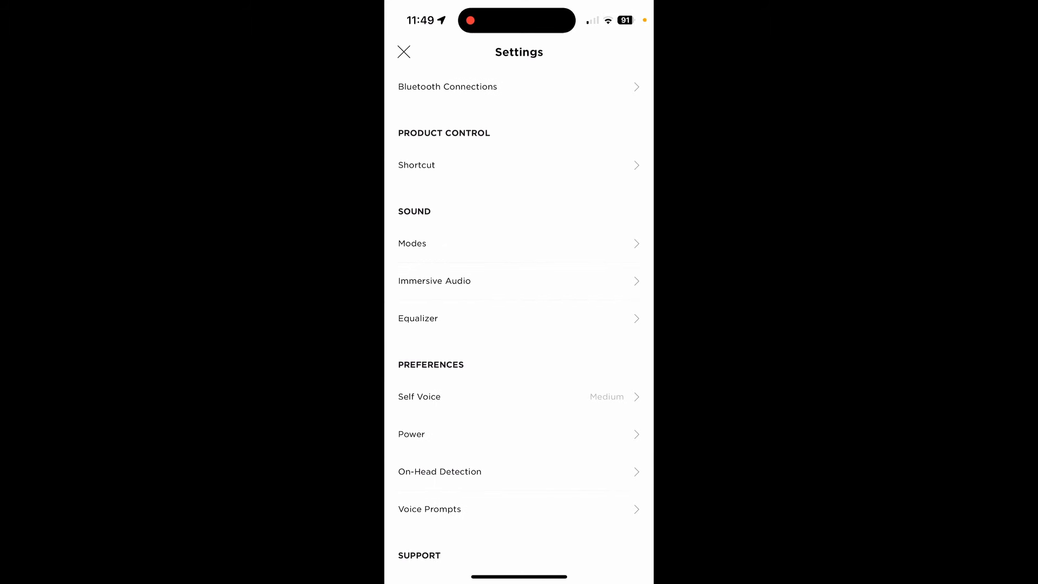
pyautogui.click(439, 471)
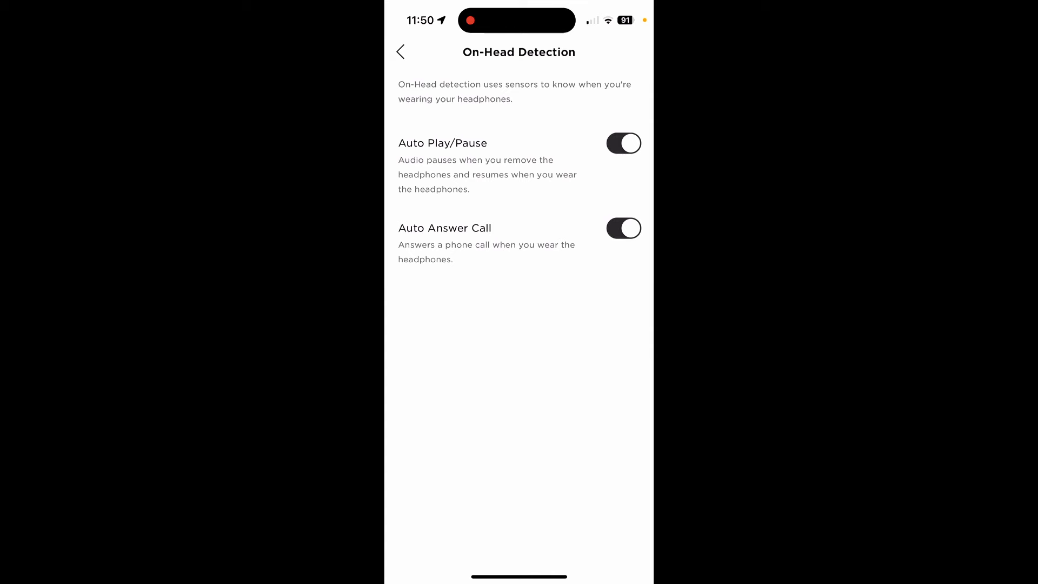
pyautogui.click(400, 52)
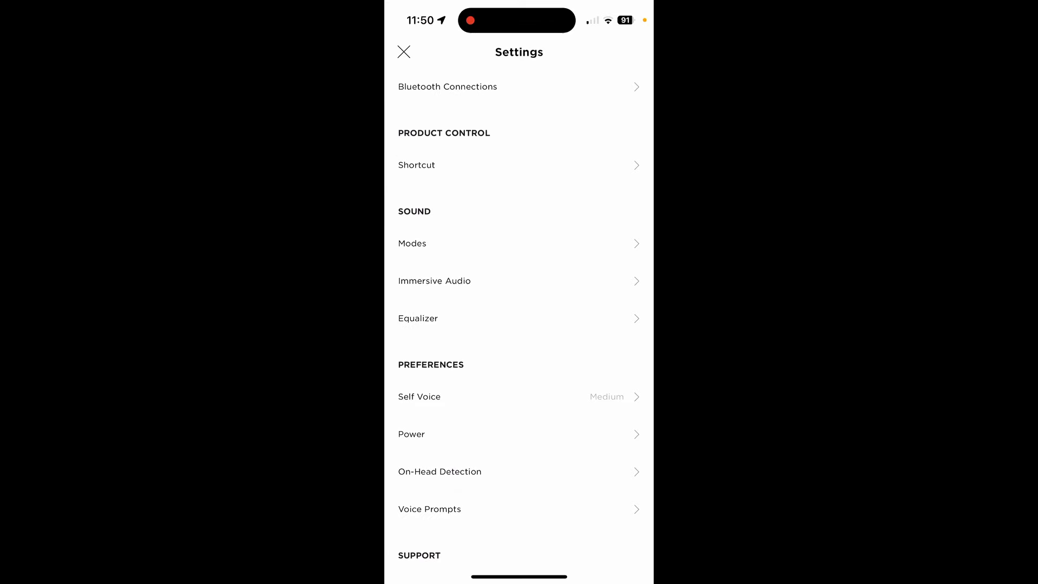
pyautogui.click(429, 509)
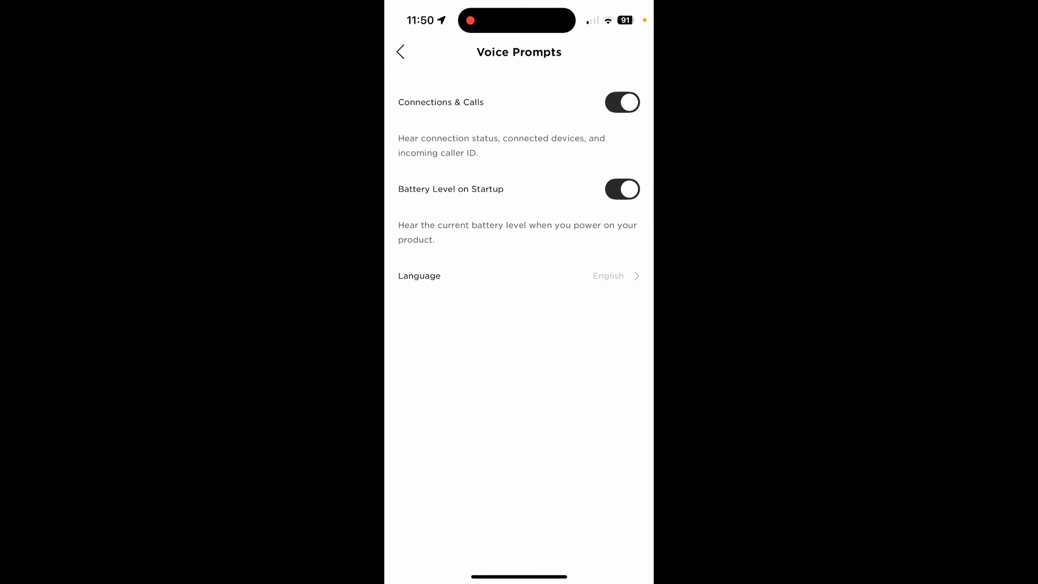
pyautogui.click(400, 52)
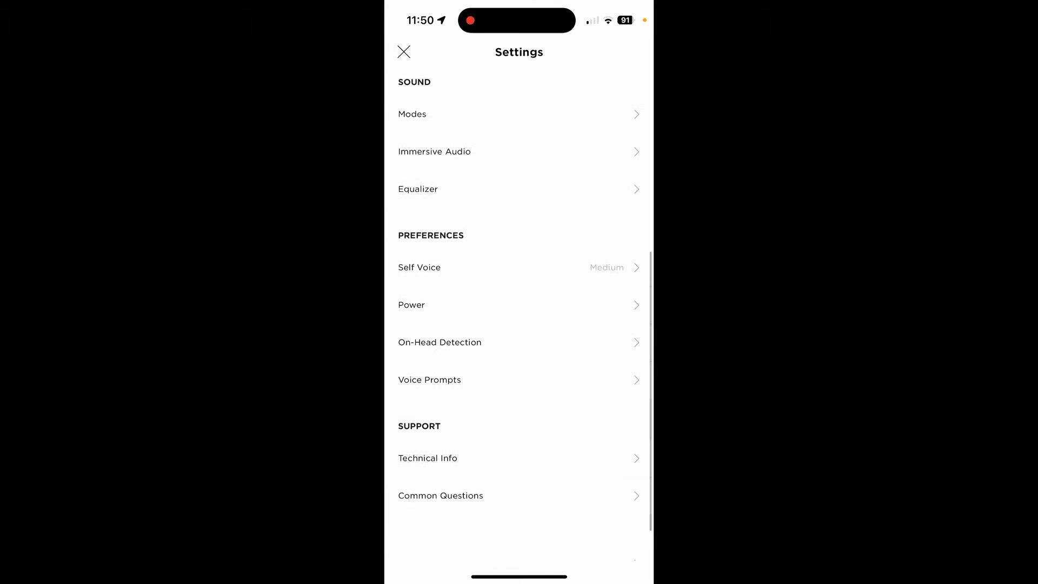
pyautogui.scroll(-3)
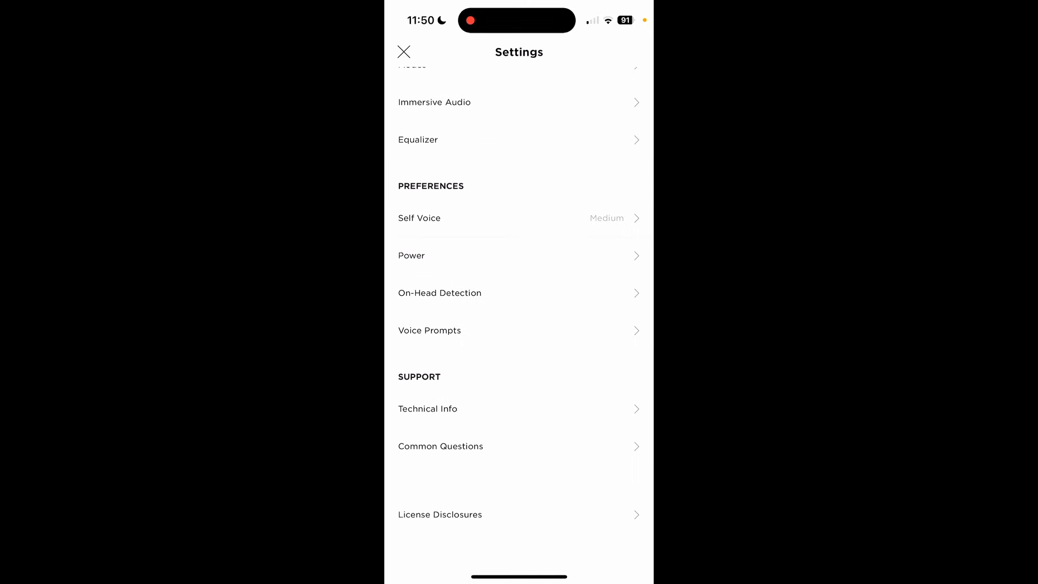
pyautogui.click(404, 52)
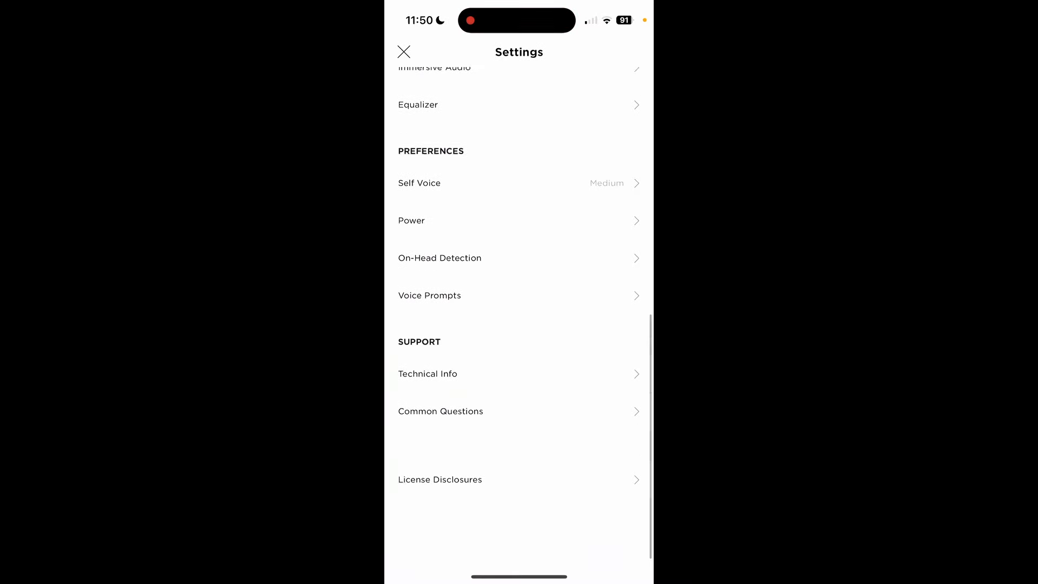
pyautogui.click(440, 479)
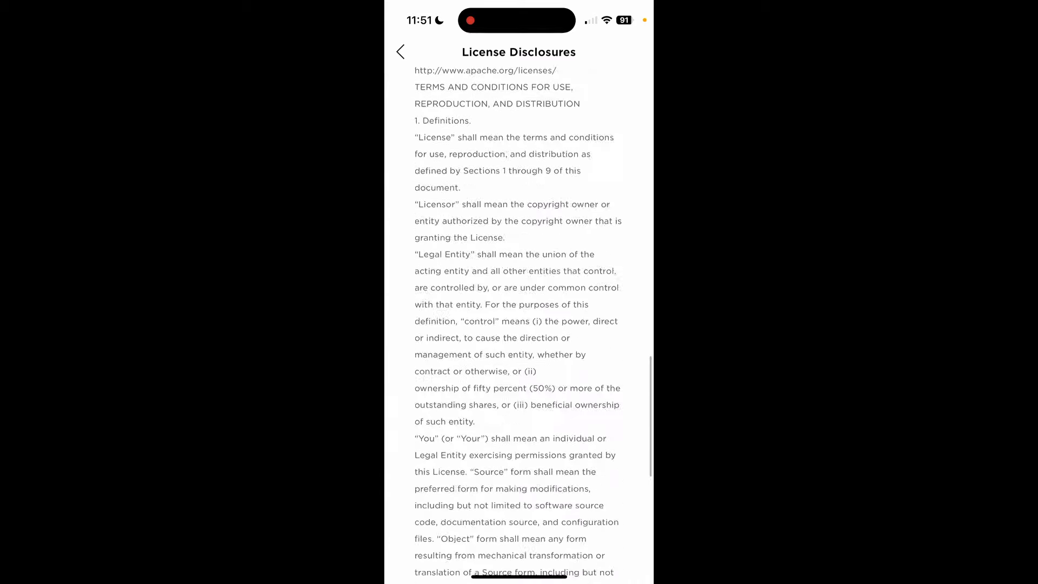
pyautogui.click(400, 52)
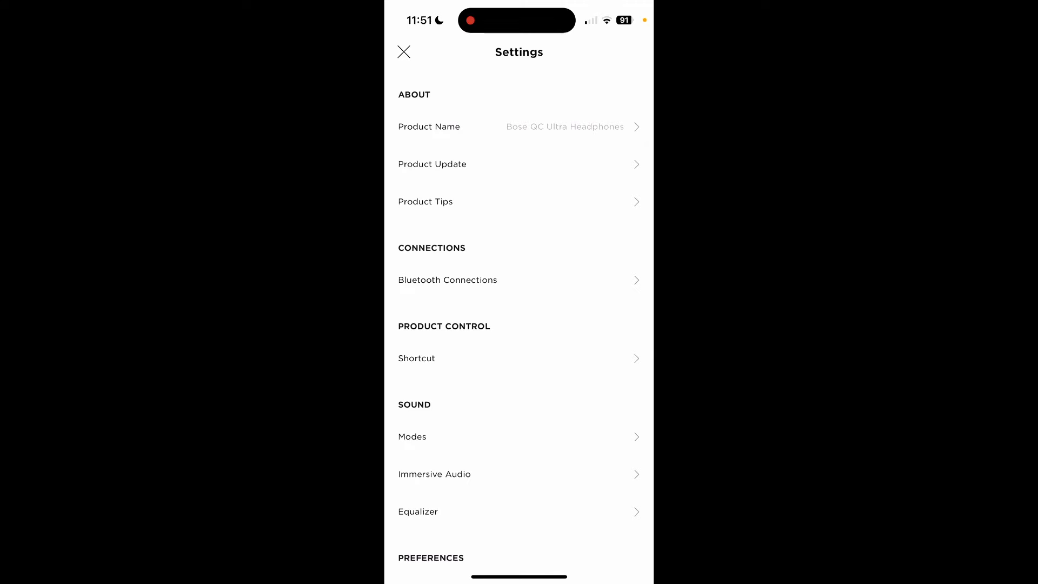
# Step: Scroll through the Settings list and close it to the home screen showing 40% battery
pyautogui.scroll(-3)
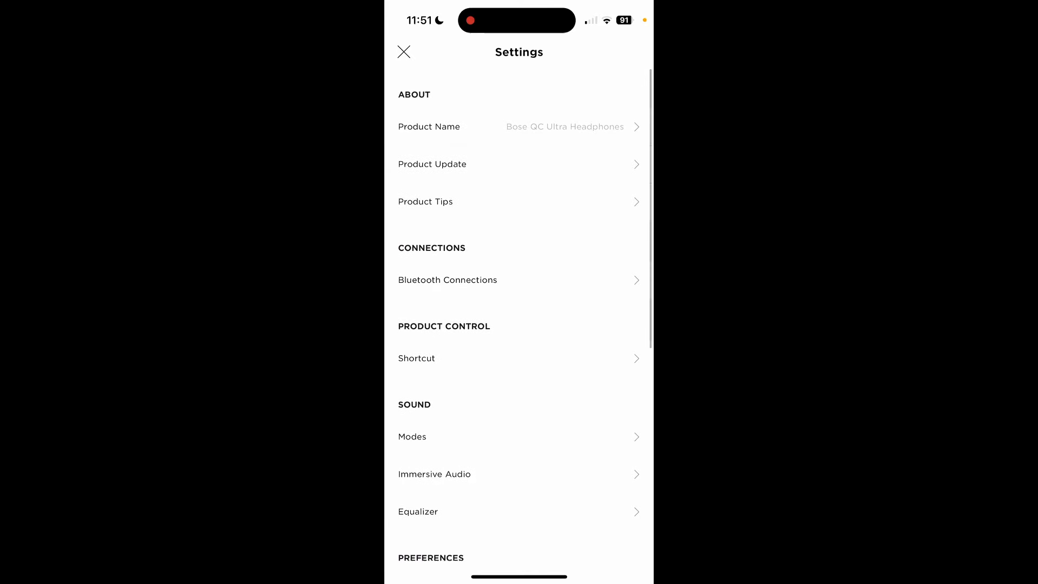
pyautogui.scroll(-3)
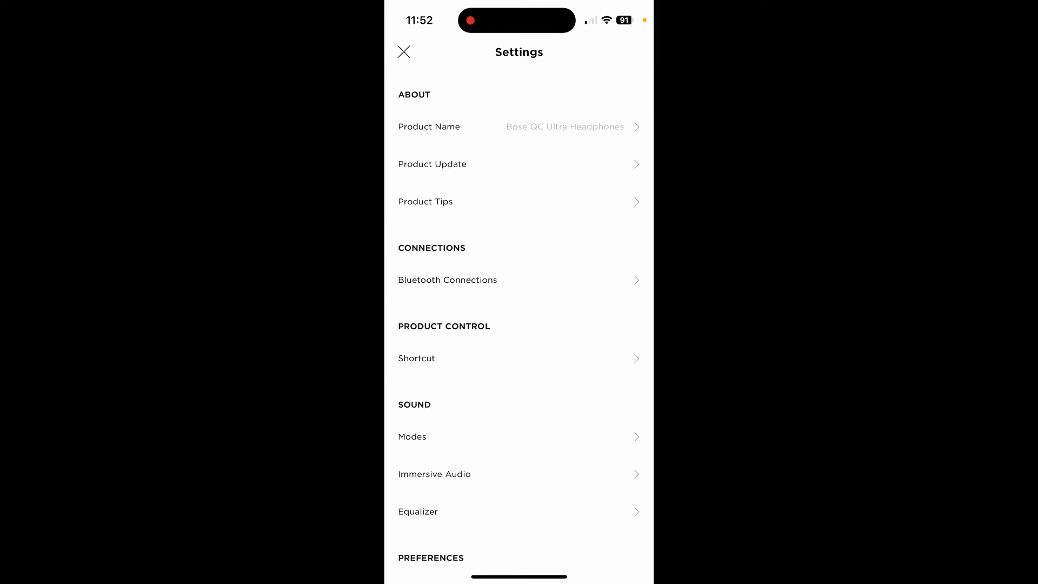
pyautogui.scroll(-3)
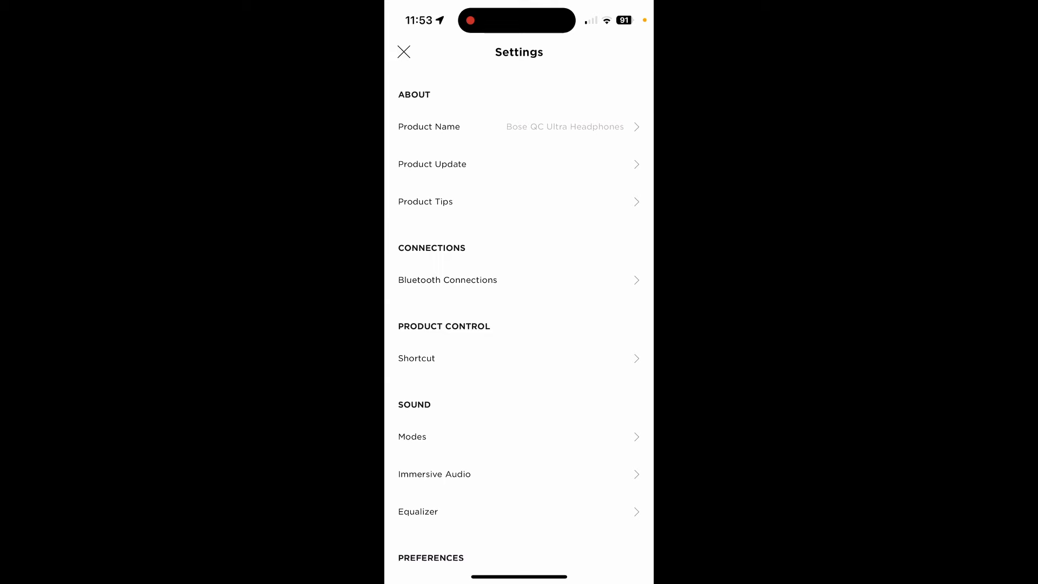
pyautogui.scroll(-3)
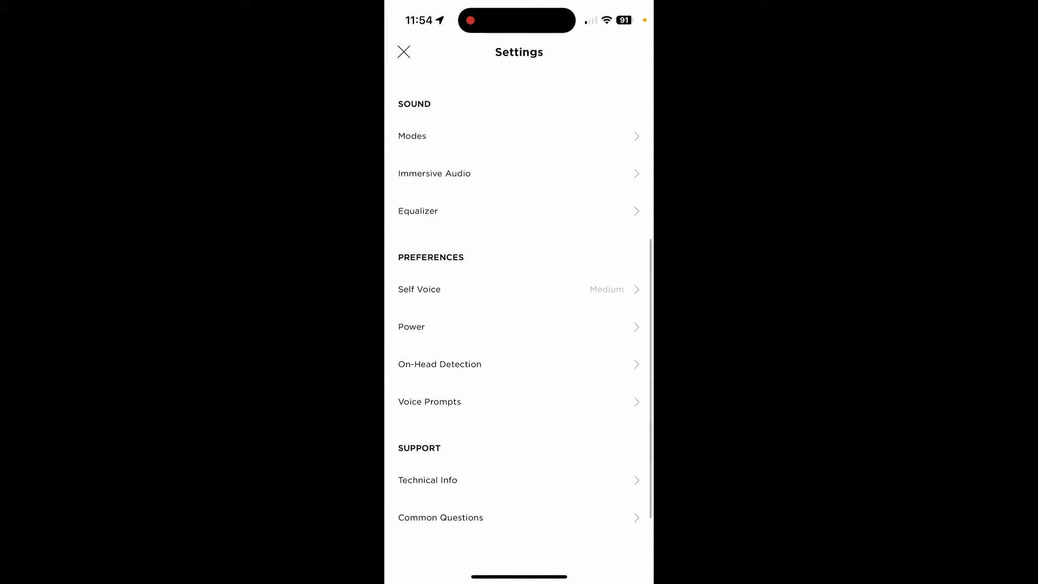
pyautogui.click(403, 52)
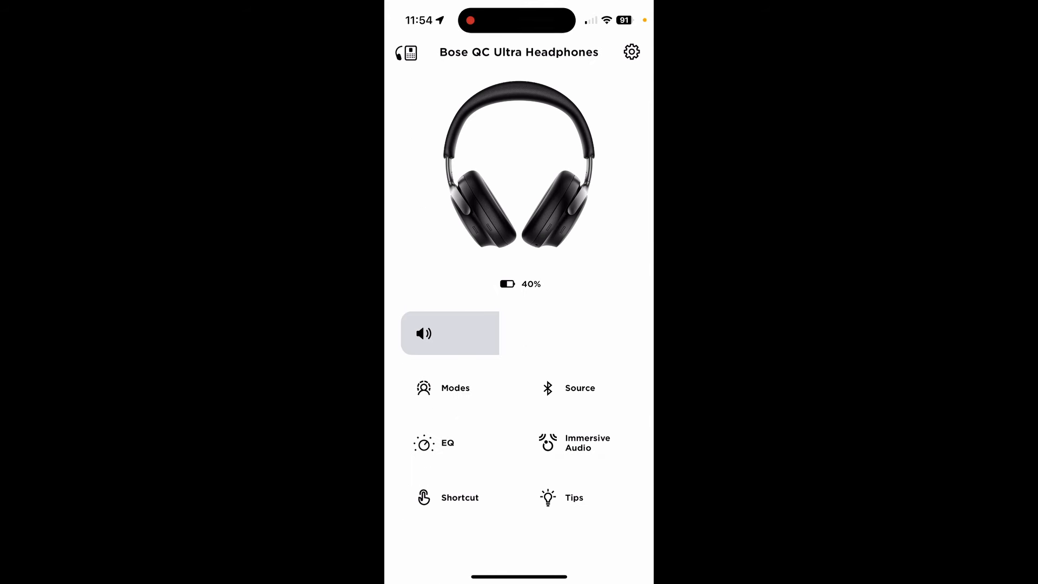